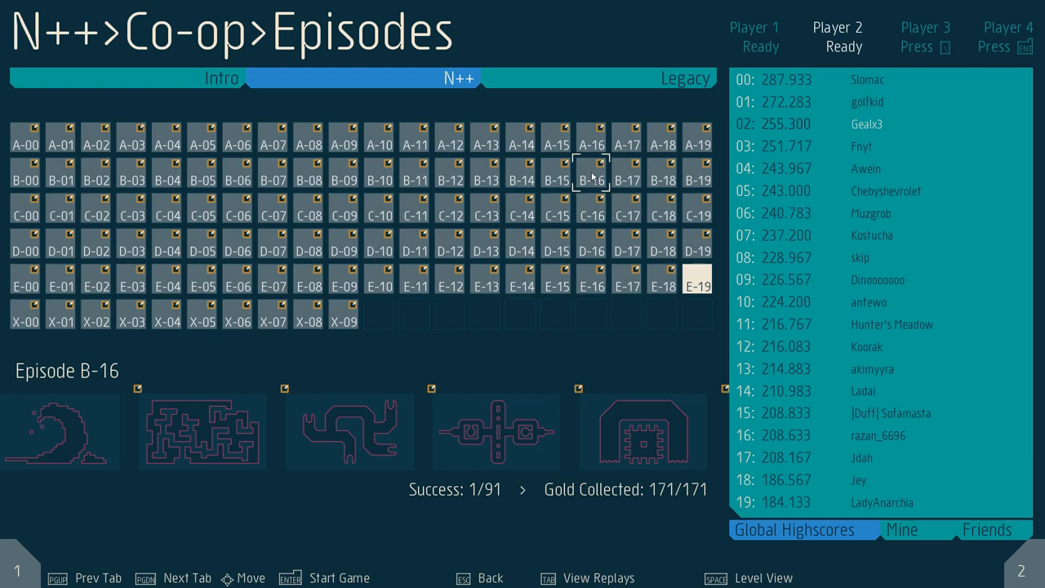
pyautogui.moveTo(592, 174)
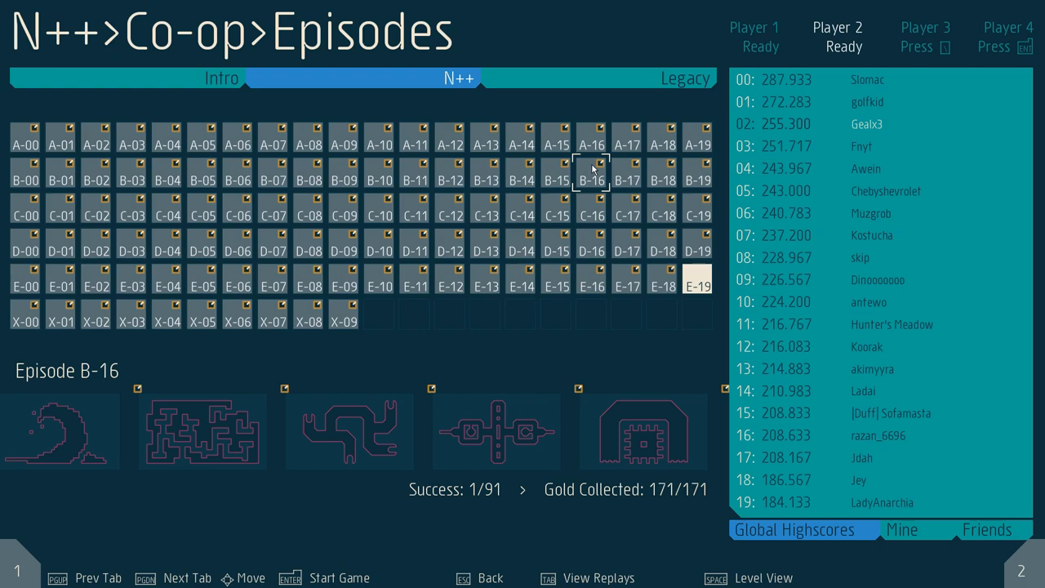
# Switch episode B-16 to Level View and load B-16-00 'the great wave'
pyautogui.press('space')
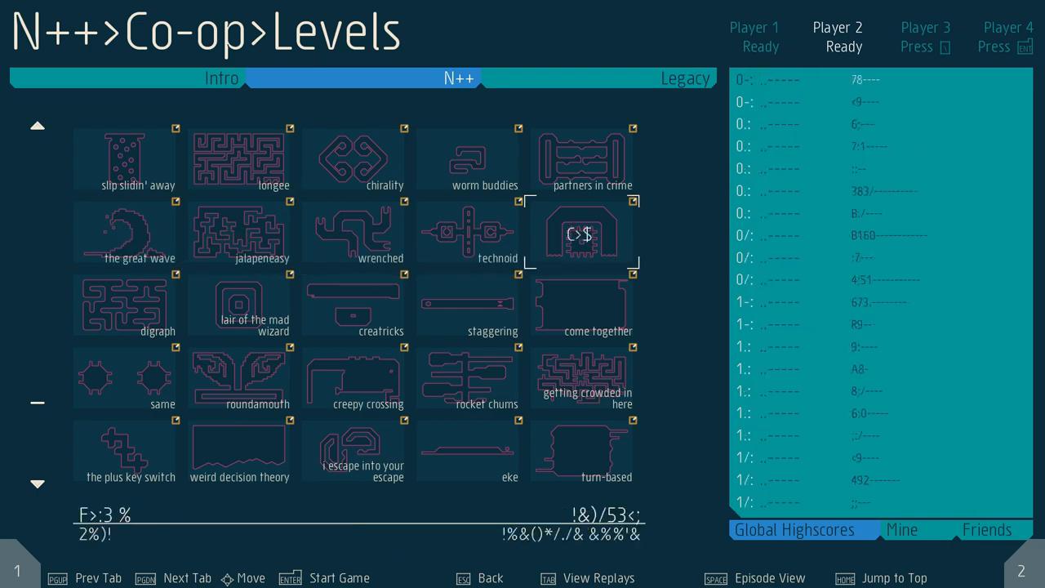
pyautogui.click(581, 234)
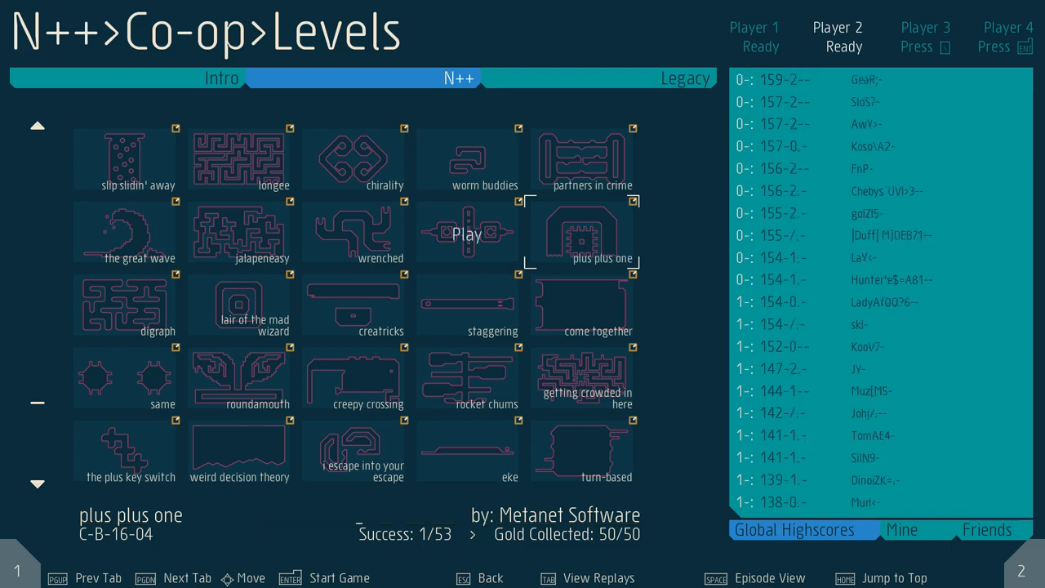
pyautogui.press('enter')
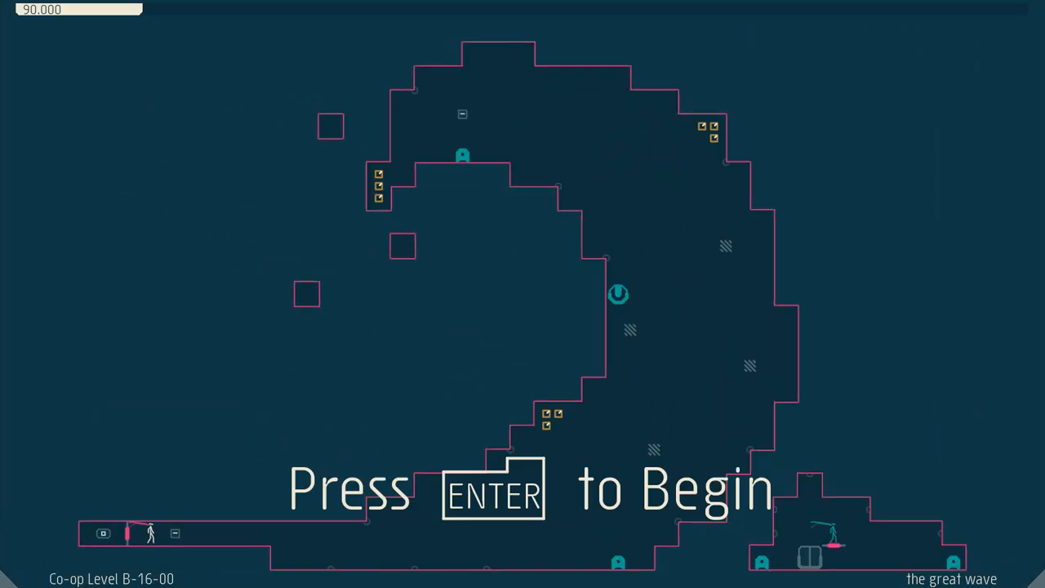
# Run the great wave to the exit door, finishing with 72.867 remaining
pyautogui.press('enter')
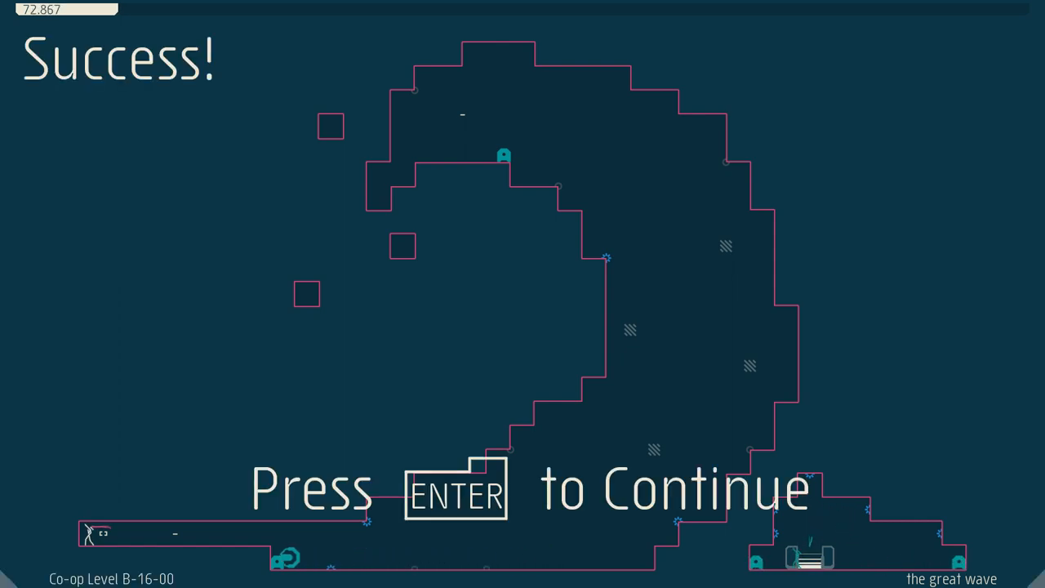
# Continue past the success screen and start a fresh attempt that ends in a death
pyautogui.press('enter')
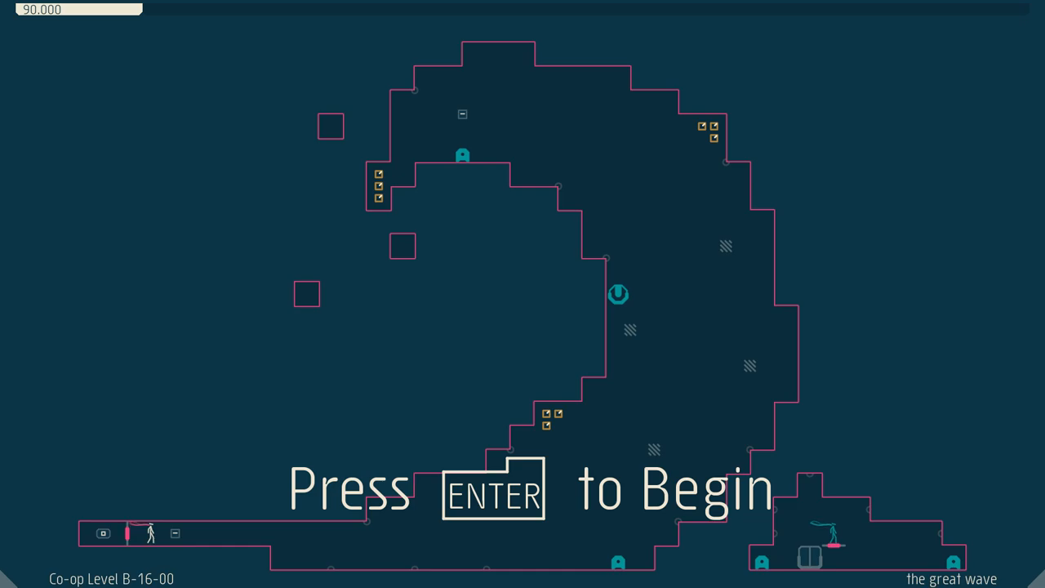
pyautogui.press('enter')
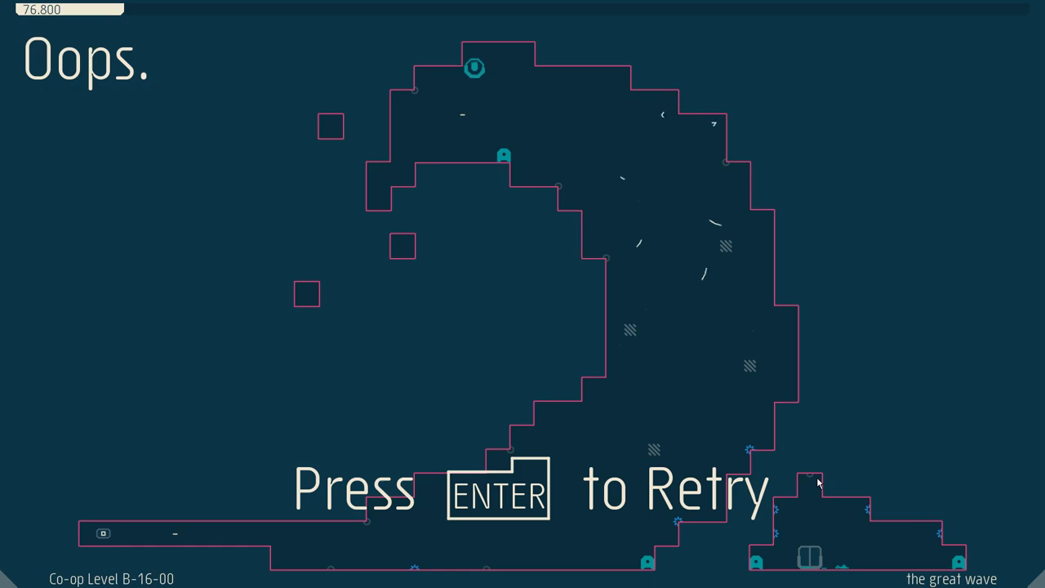
# Retry the great wave; the run fails again with 75.533 remaining
pyautogui.press('enter')
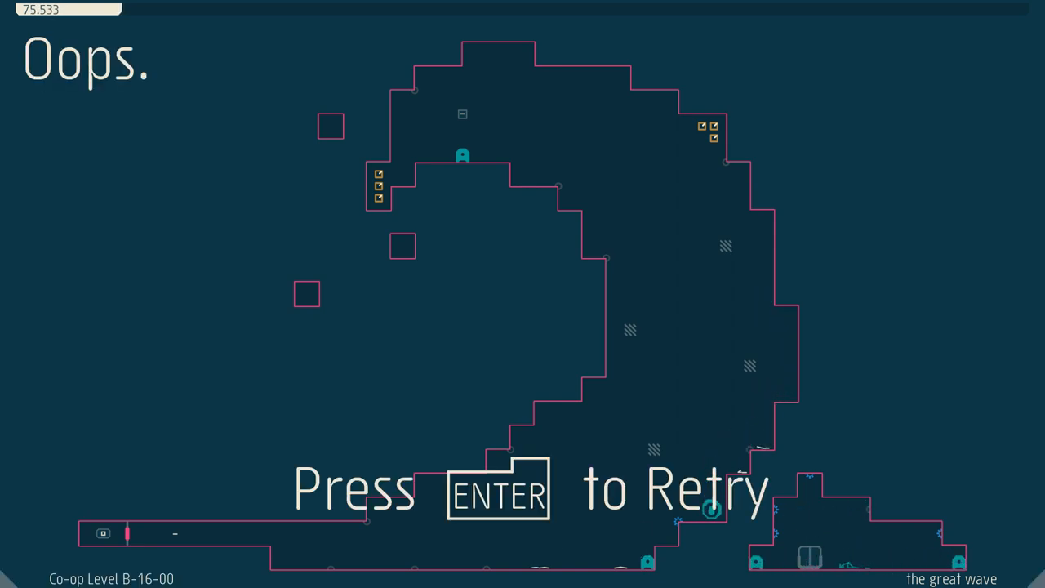
# Retry the great wave and stop on the pause menu with 60.850 remaining
pyautogui.press('enter')
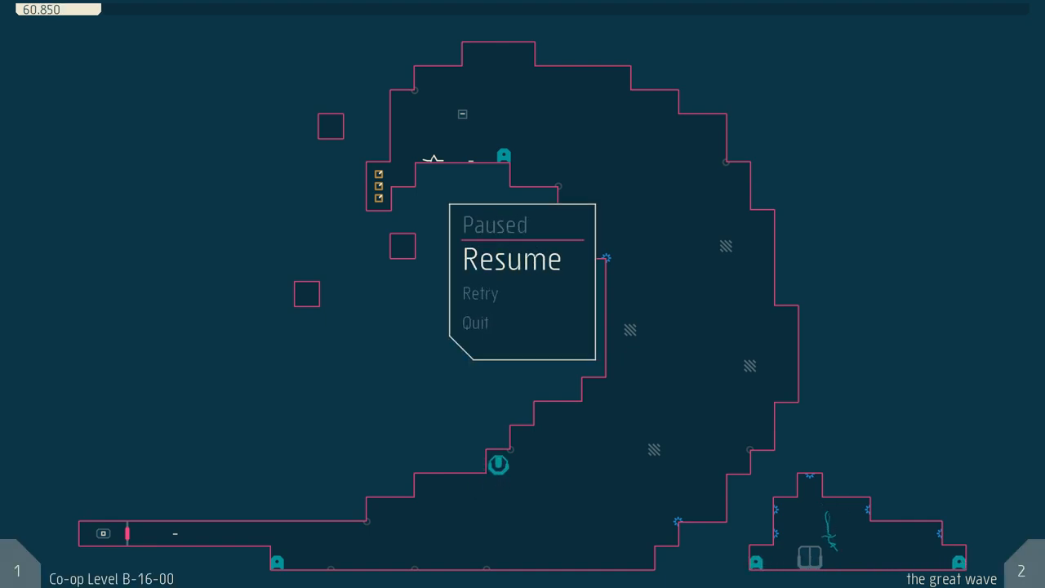
pyautogui.moveTo(400, 184)
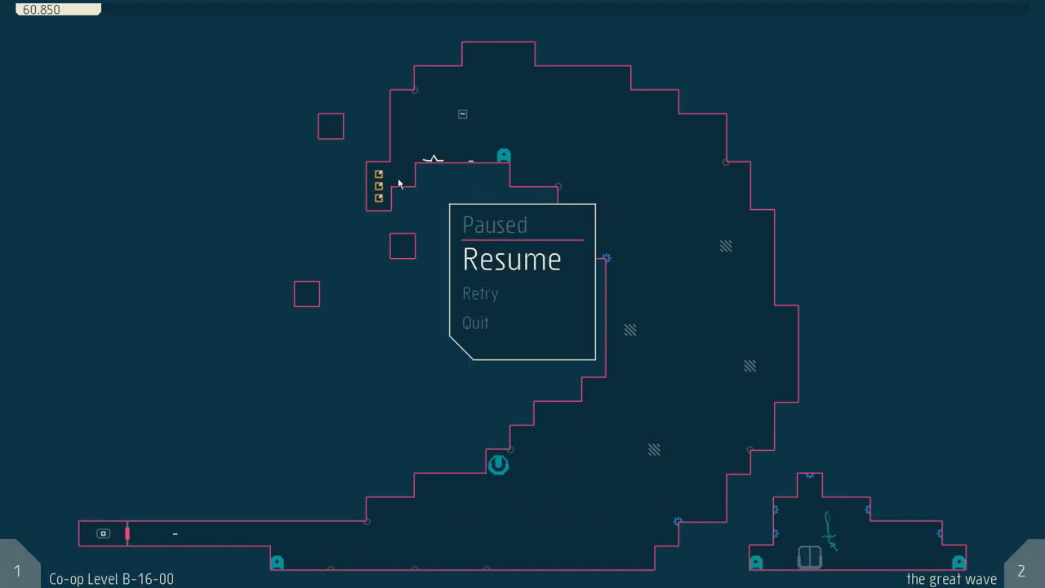
# Select jalapeneasy (C-B-16-01) in the co-op grid and load it
pyautogui.click(512, 259)
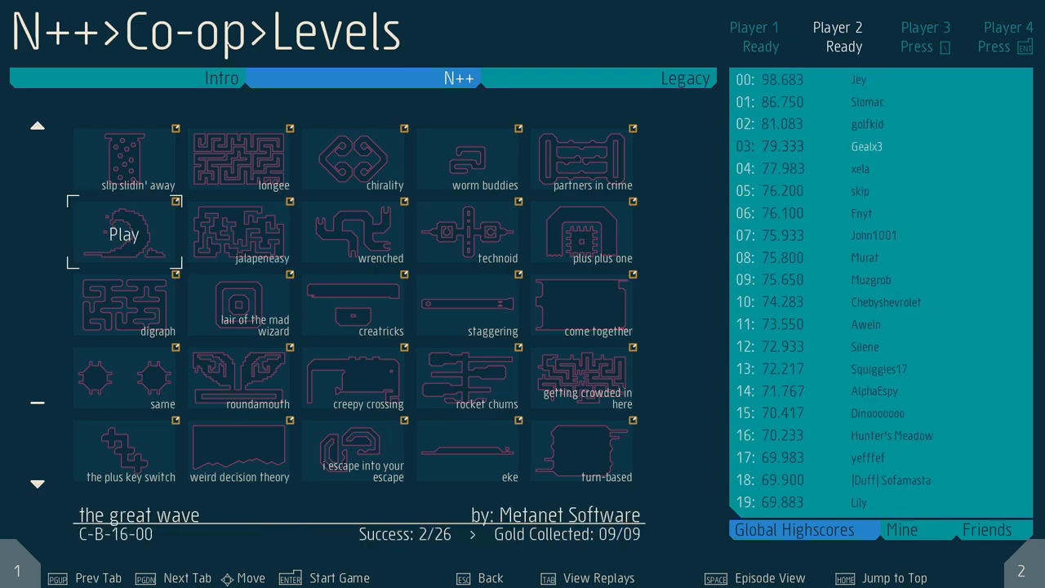
pyautogui.press('Right')
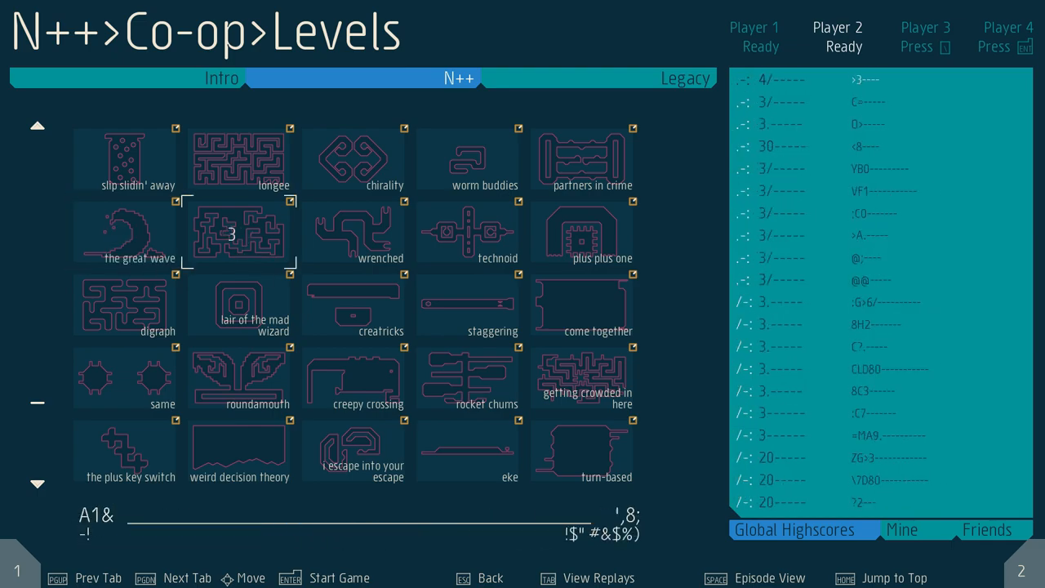
pyautogui.moveTo(239, 235)
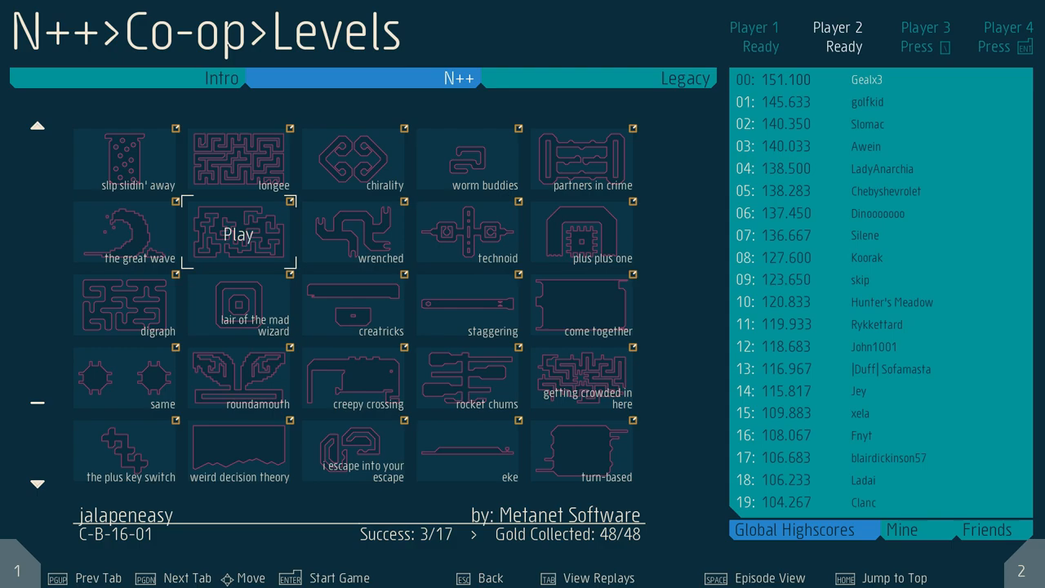
pyautogui.press('enter')
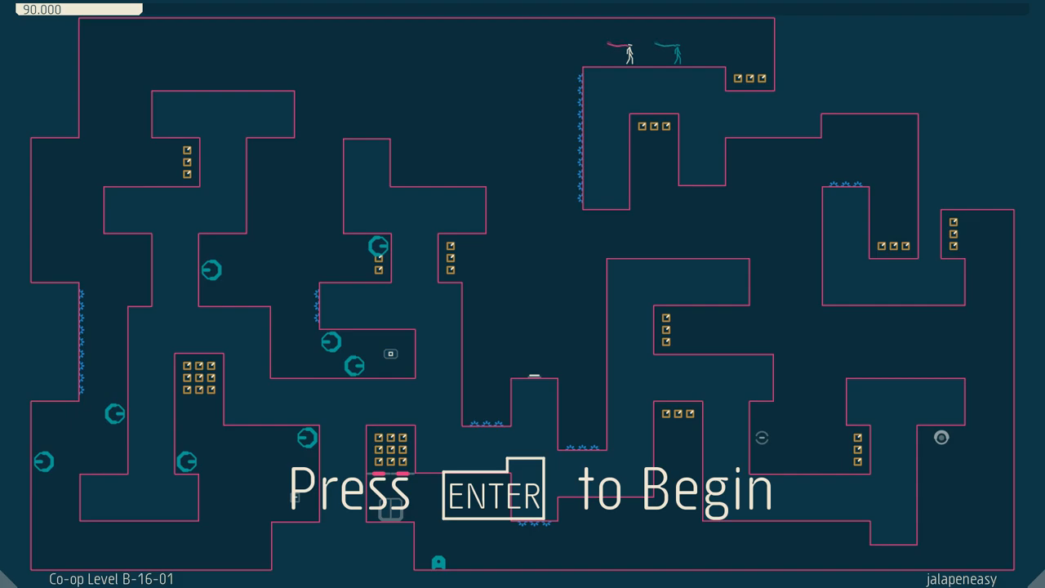
# Run jalapeneasy to Success with 133.100 remaining and reset it for another run
pyautogui.press('enter')
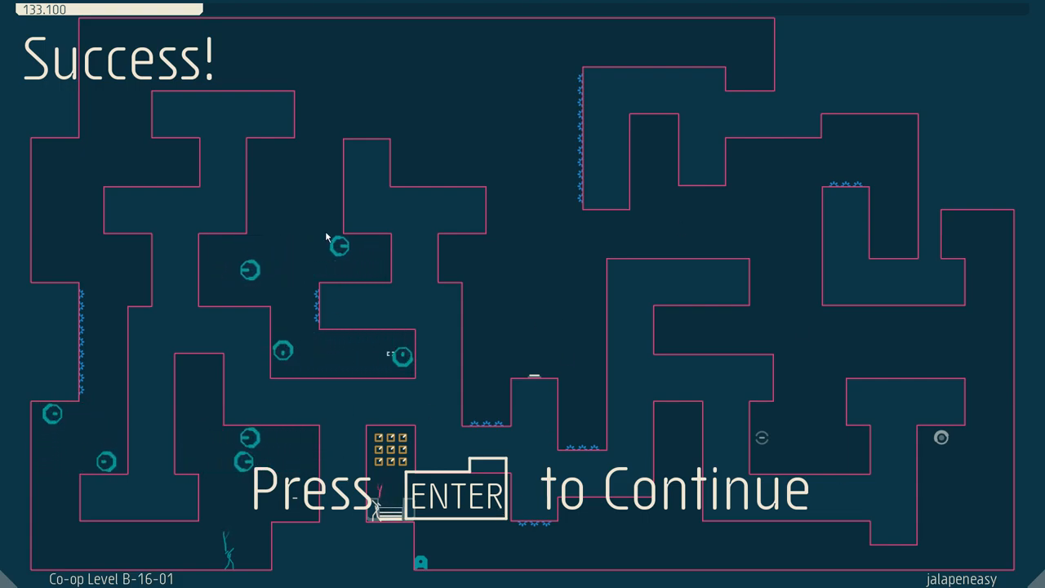
pyautogui.moveTo(298, 105)
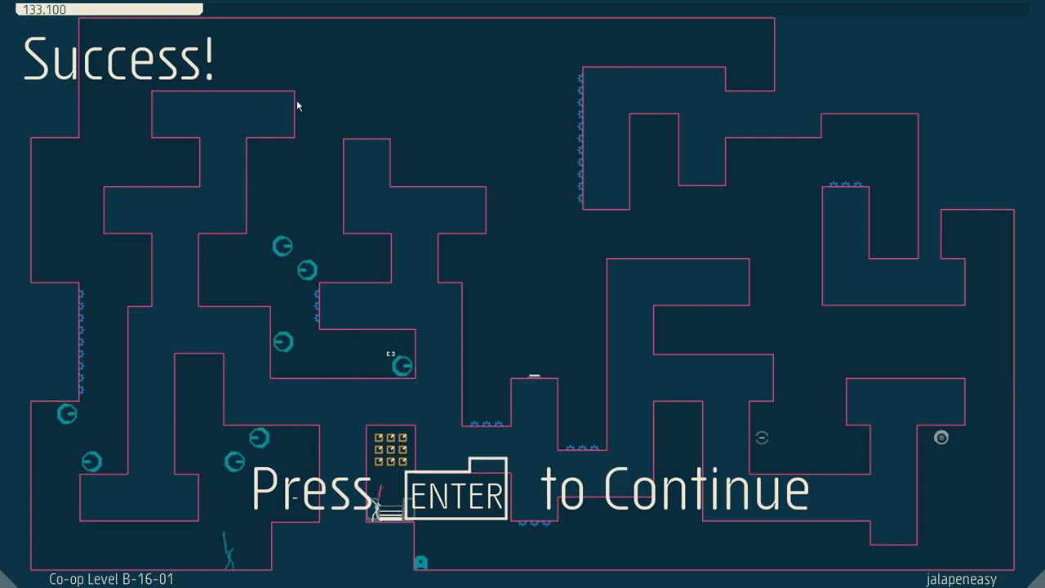
pyautogui.moveTo(208, 334)
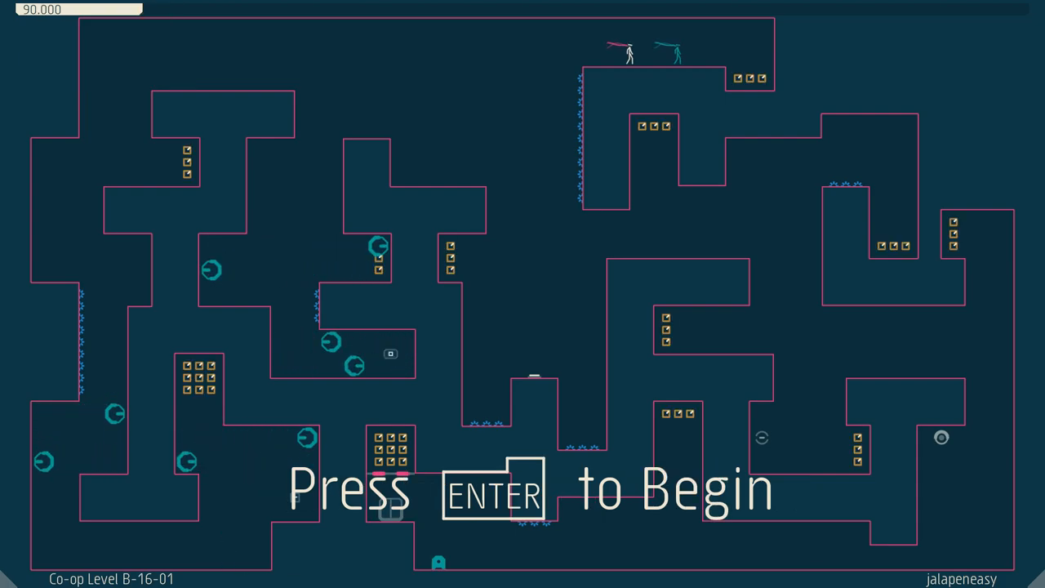
# Play another jalapeneasy run that ends in a death with 83.850 remaining
pyautogui.press('enter')
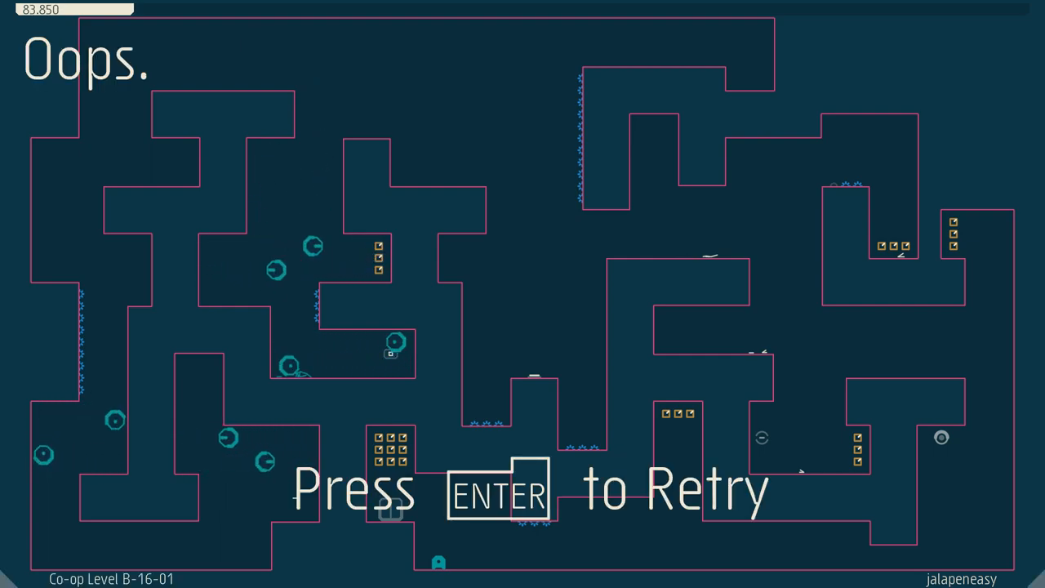
# Retry jalapeneasy, clear it with 135.567 remaining, and continue to the results screen
pyautogui.press('enter')
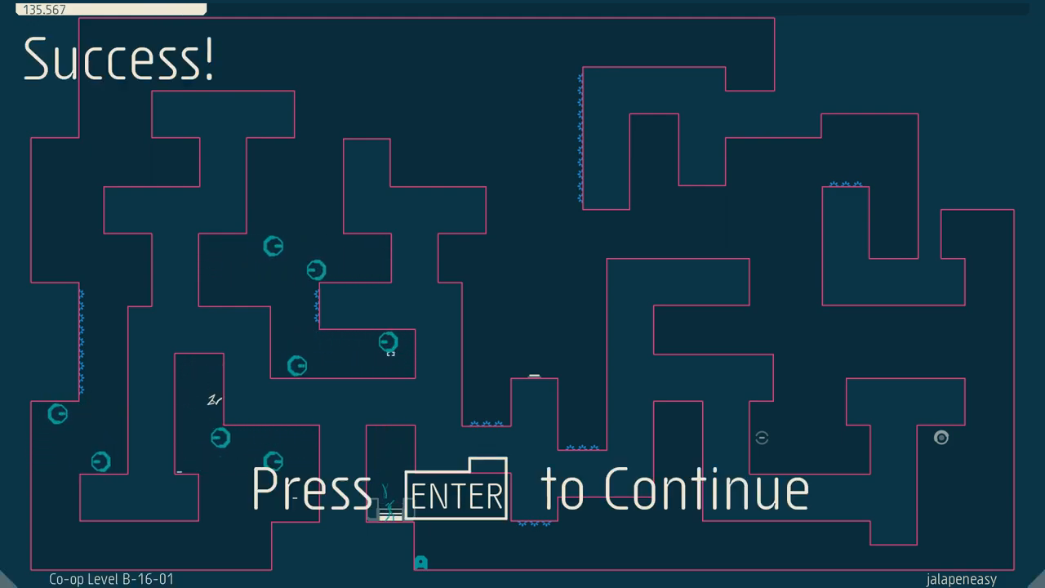
pyautogui.press('enter')
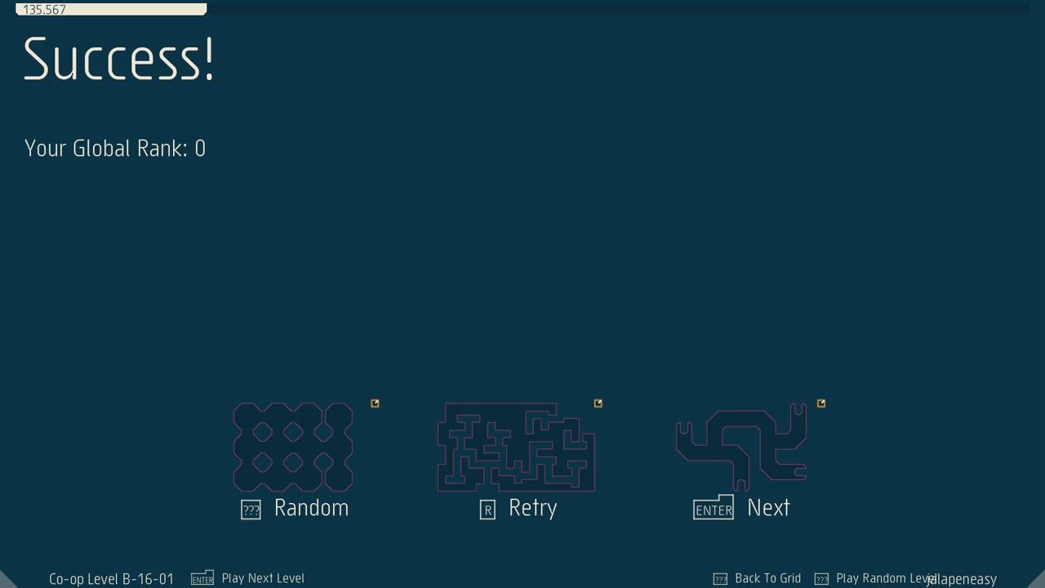
pyautogui.moveTo(565, 409)
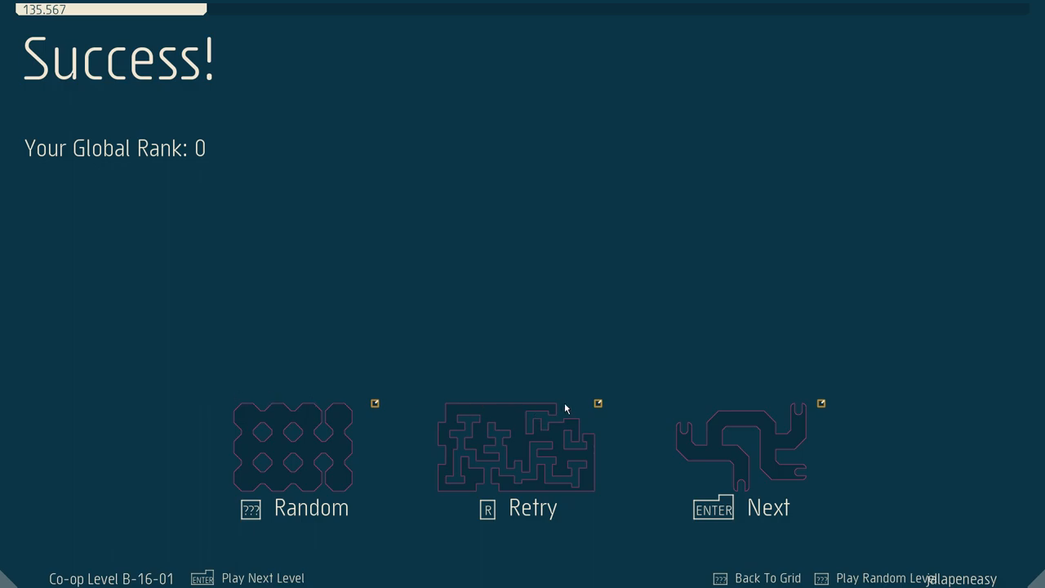
pyautogui.moveTo(545, 423)
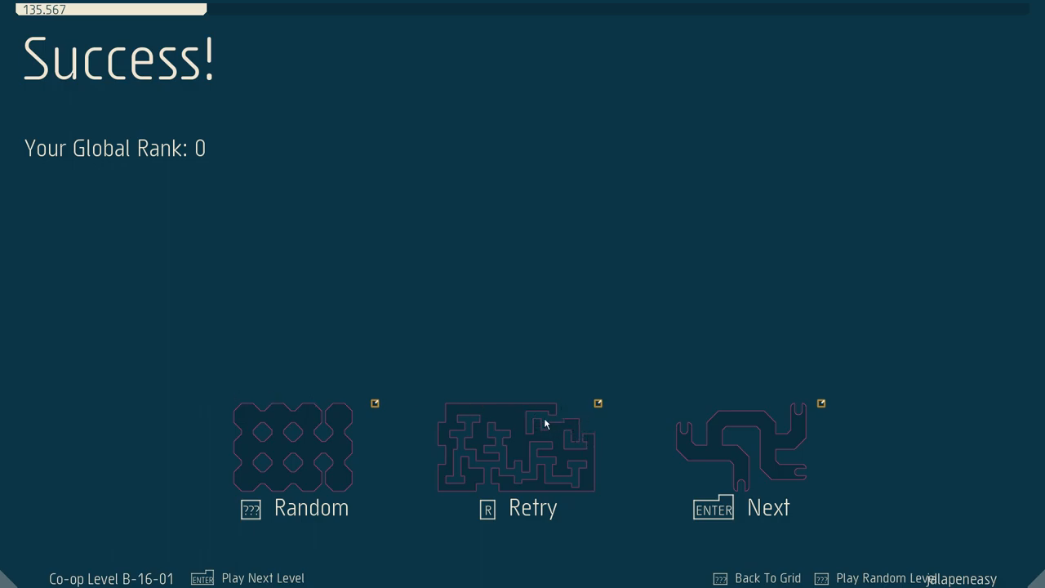
pyautogui.moveTo(567, 424)
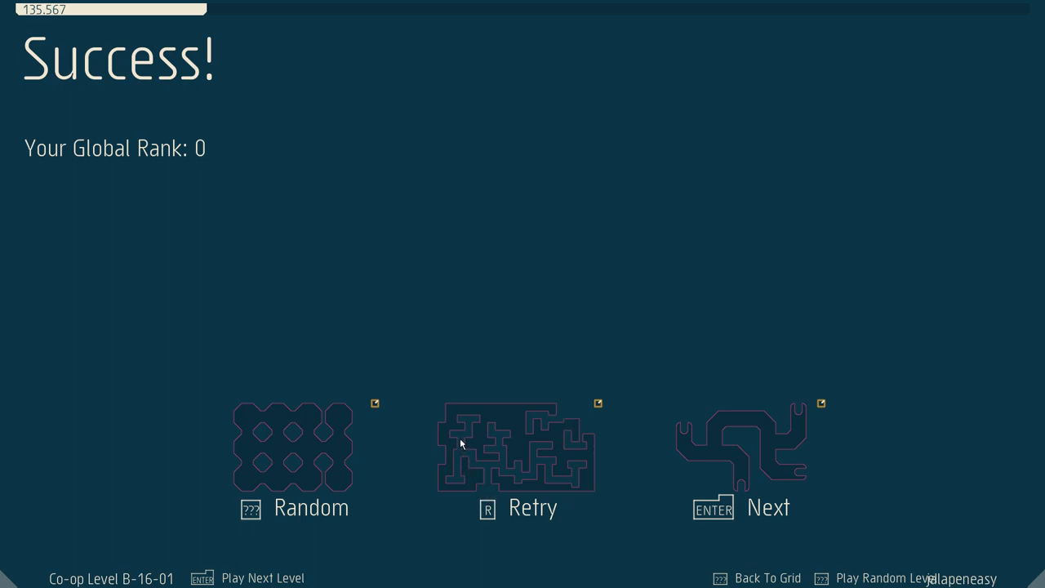
pyautogui.moveTo(494, 468)
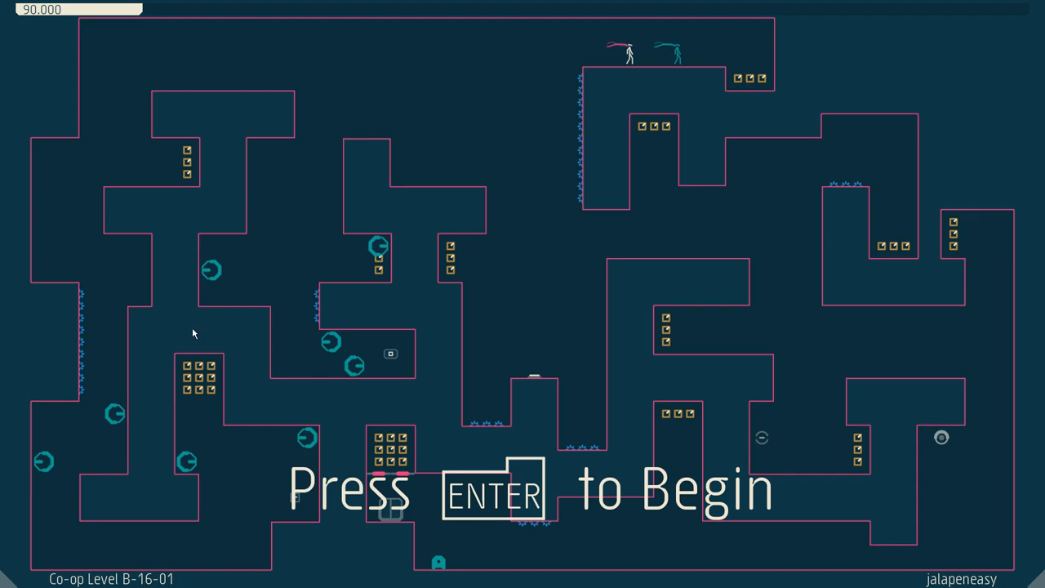
pyautogui.moveTo(678, 285)
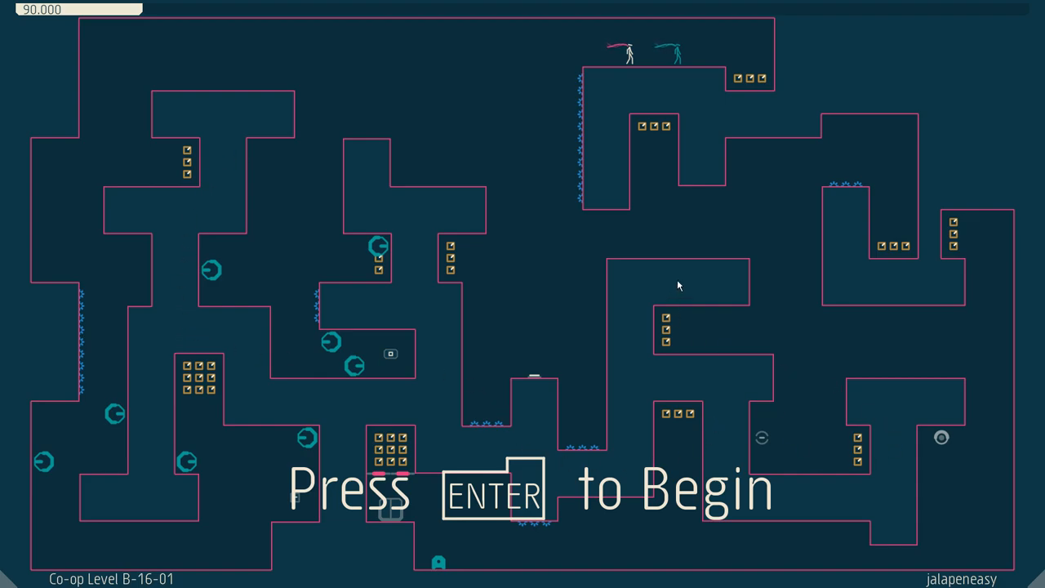
# Play a two-ninja jalapeneasy run that ends in a death with 105.783 remaining
pyautogui.press('enter')
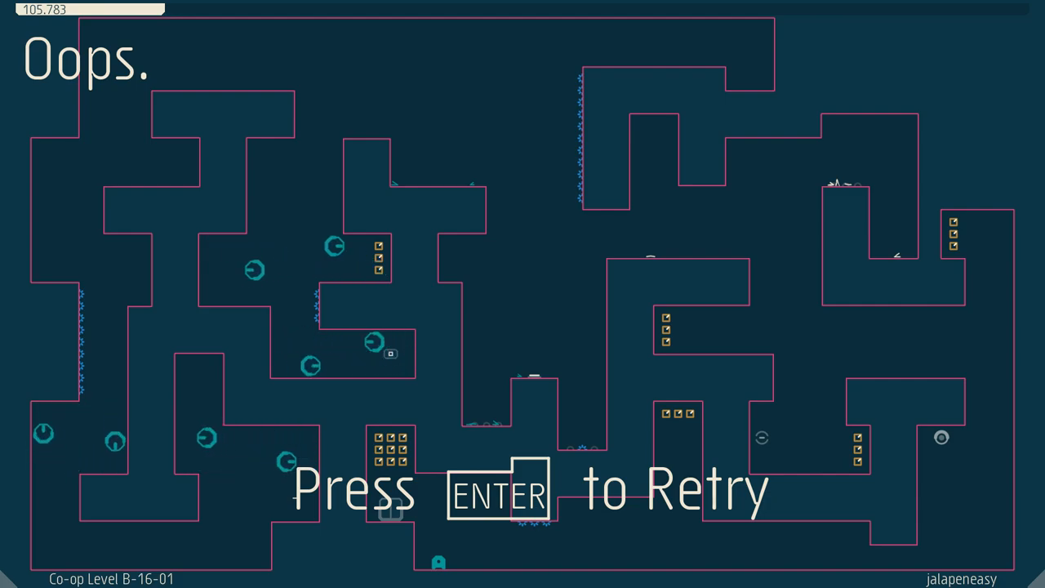
# Leave for the co-op level grid and open wrenched (B-16-02)
pyautogui.press('enter')
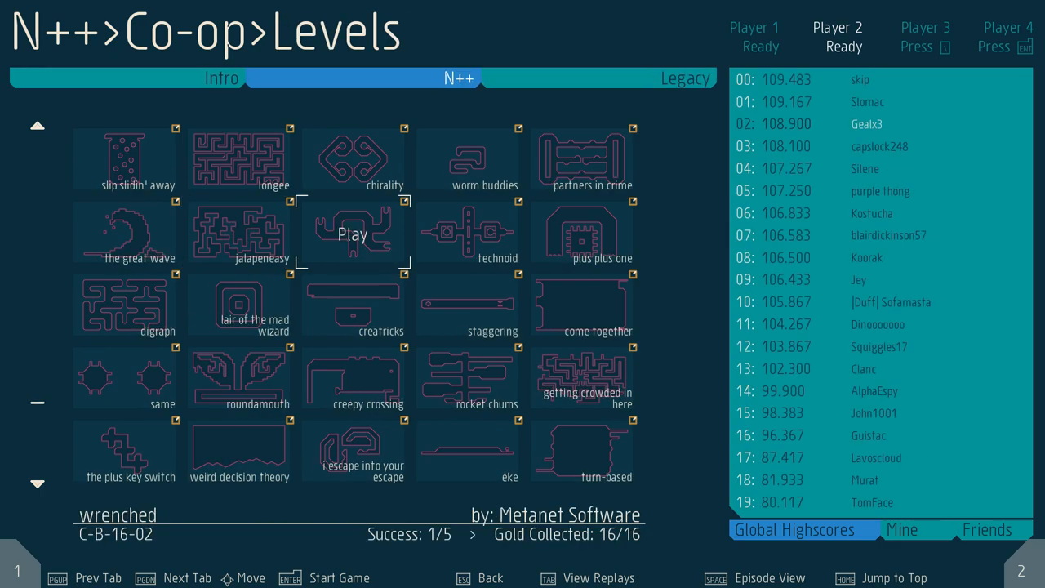
pyautogui.press('enter')
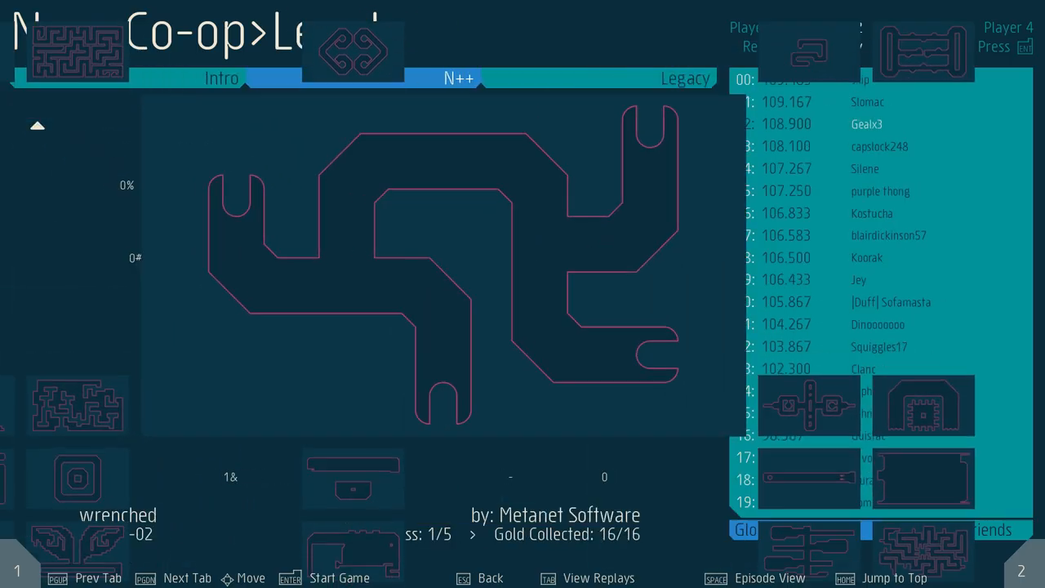
# Run wrenched, clear it once, then retry after the next death
pyautogui.press('enter')
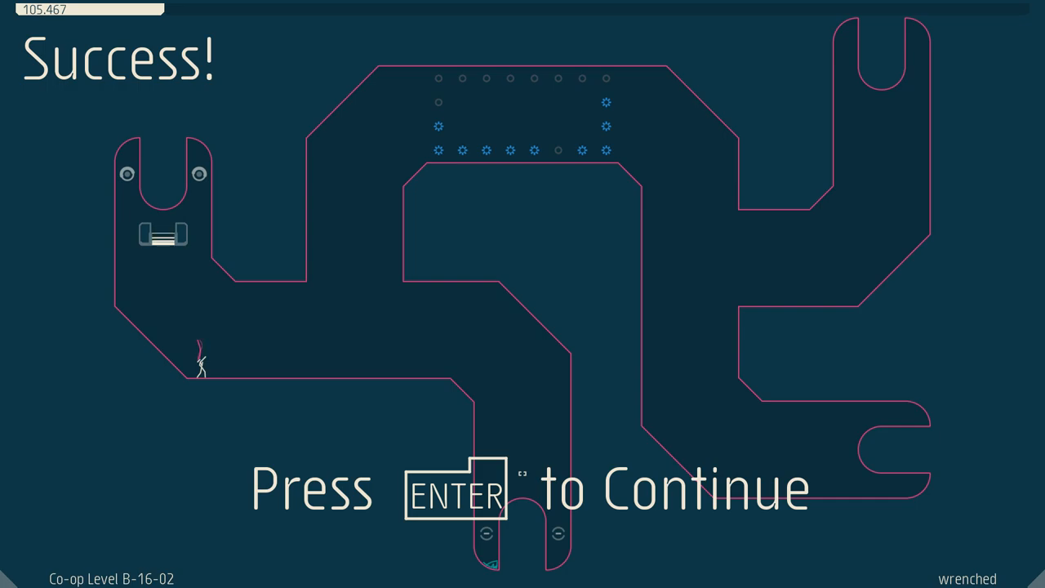
pyautogui.press('enter')
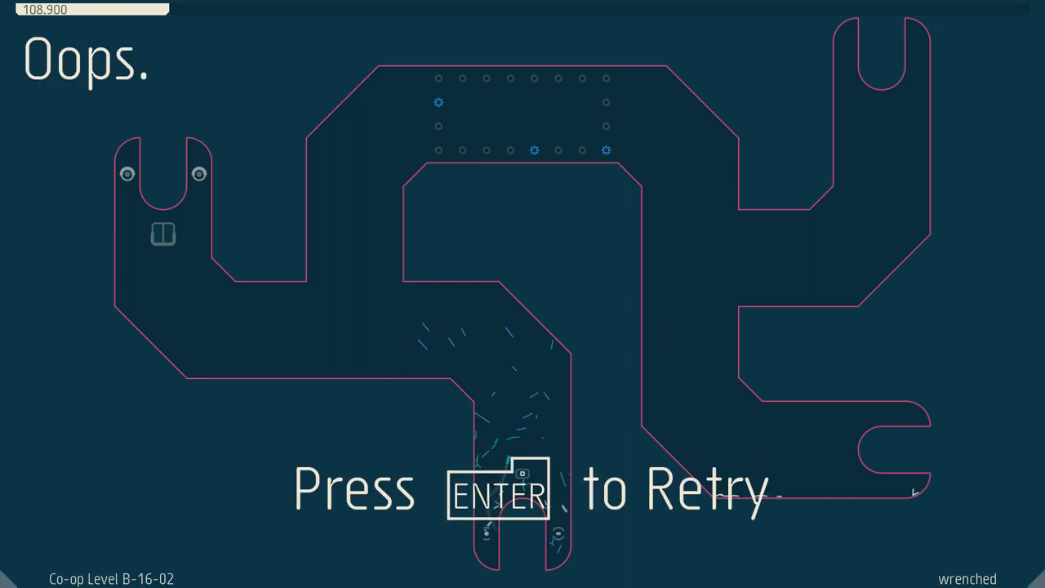
pyautogui.press('enter')
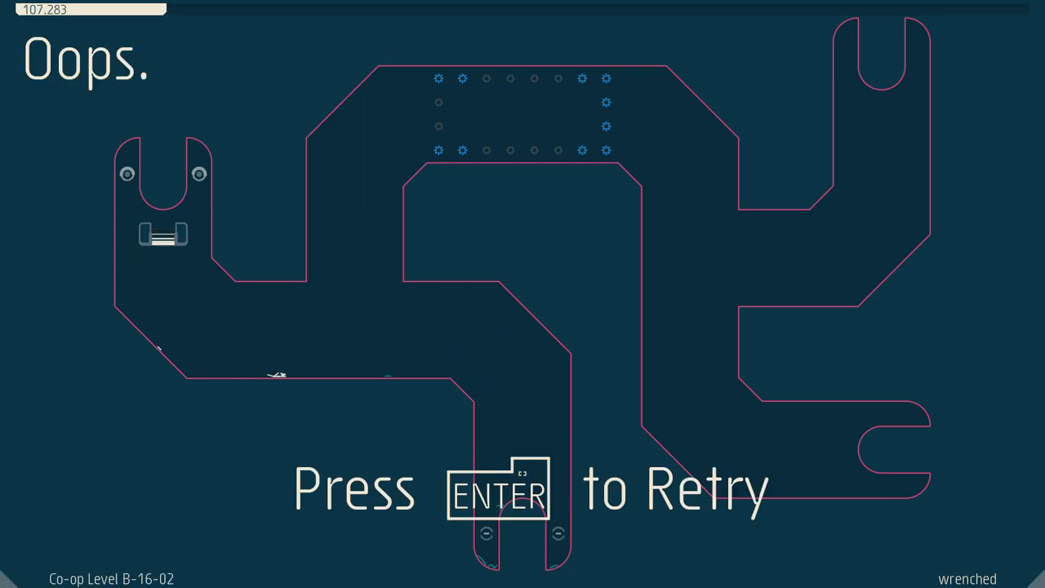
# Retry wrenched and finish it, landing back on the grid with technoid highlighted
pyautogui.press('enter')
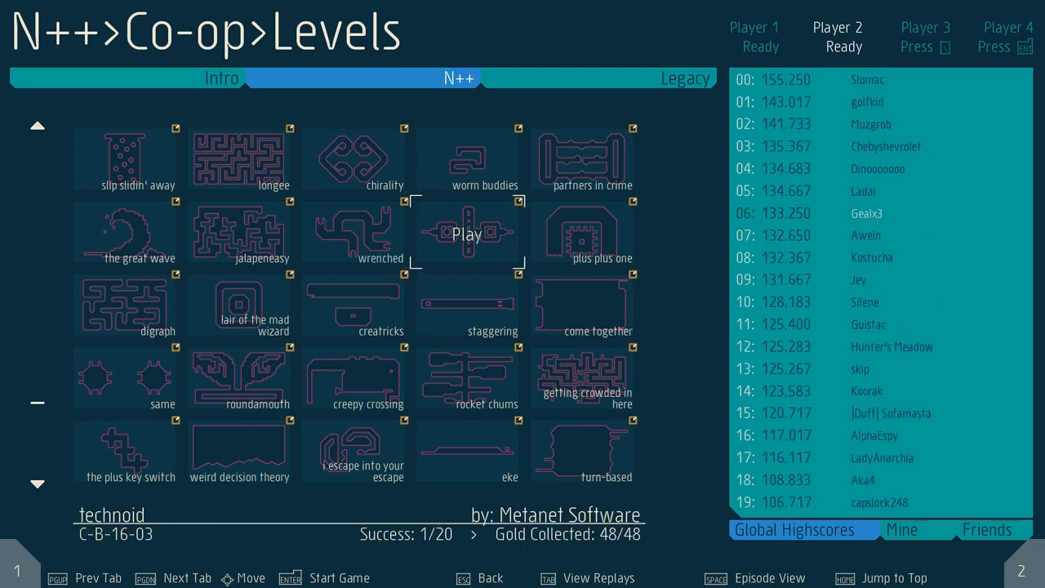
# Start technoid (B-16-03) and clear it with 135.033 remaining, global rank 4
pyautogui.press('enter')
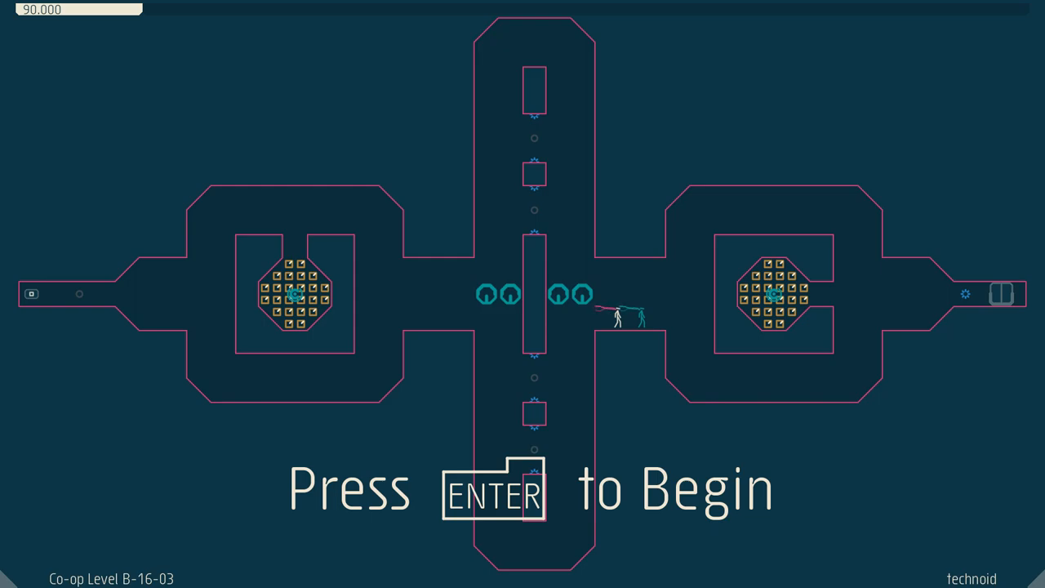
pyautogui.press('enter')
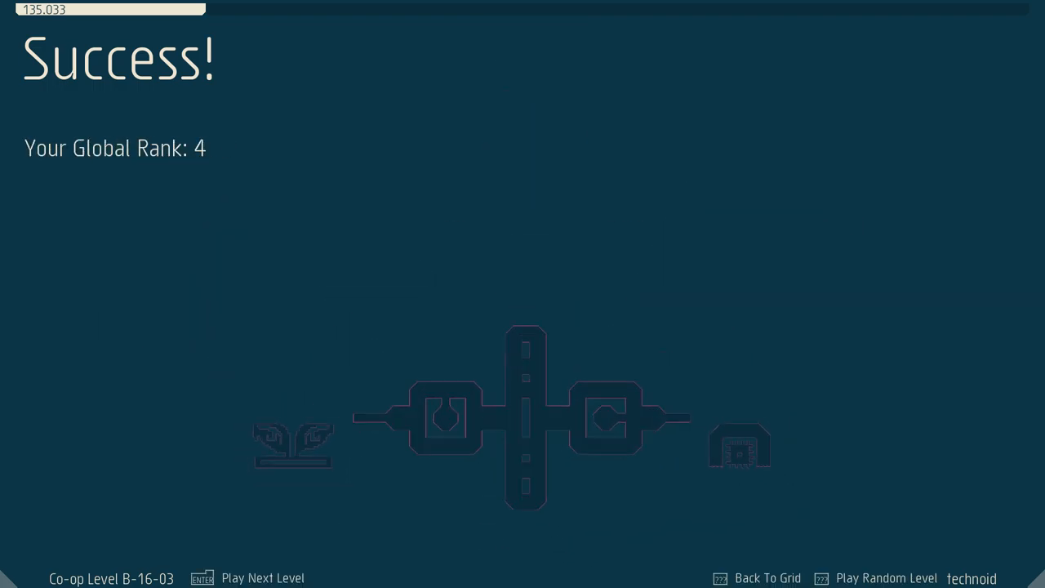
# Run technoid again from the success screen and clear it a second time
pyautogui.press('enter')
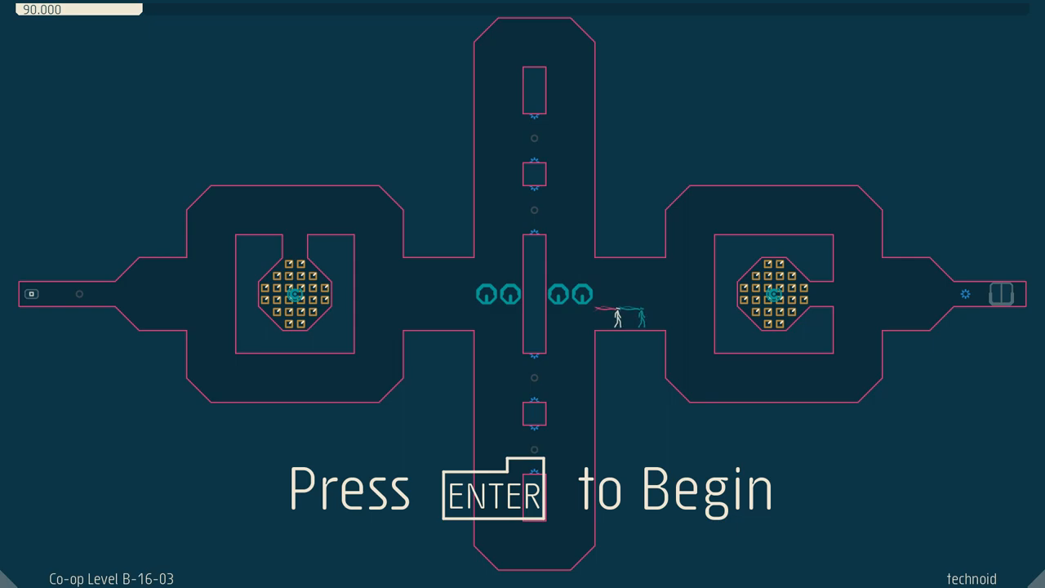
pyautogui.press('enter')
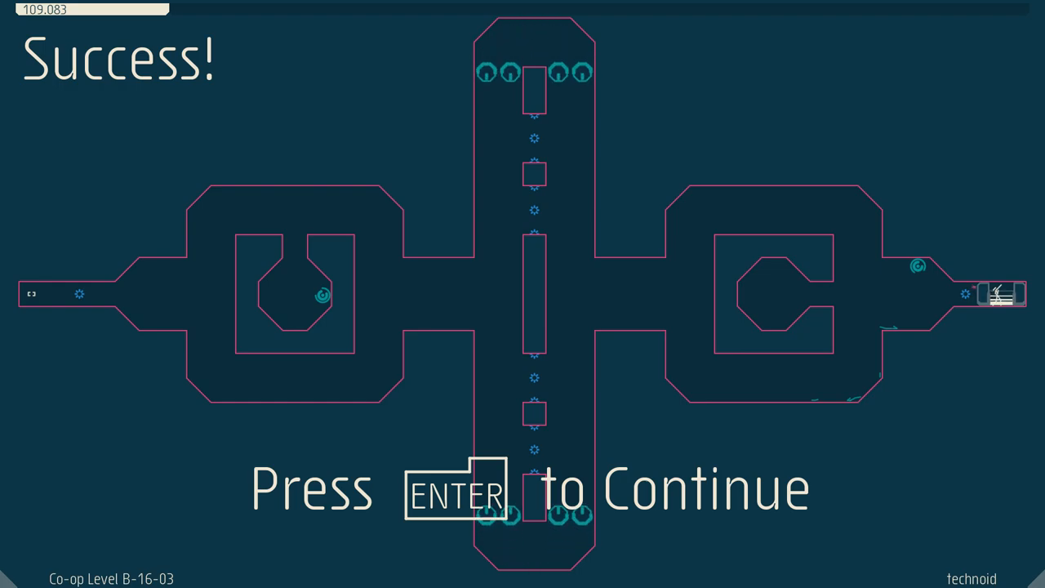
pyautogui.press('enter')
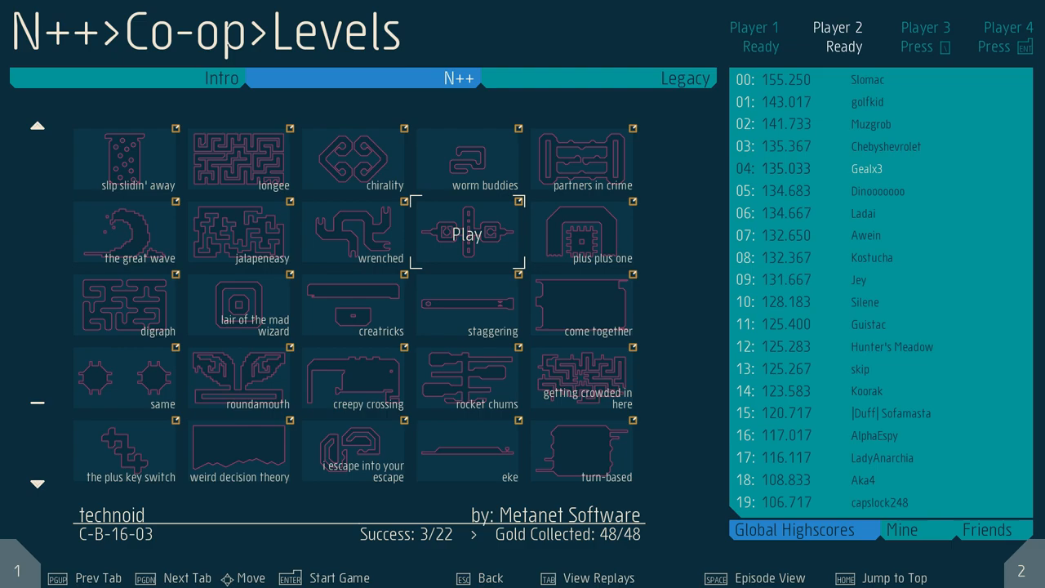
# Reload technoid from the level list and begin a run that ends at 121.983
pyautogui.press('enter')
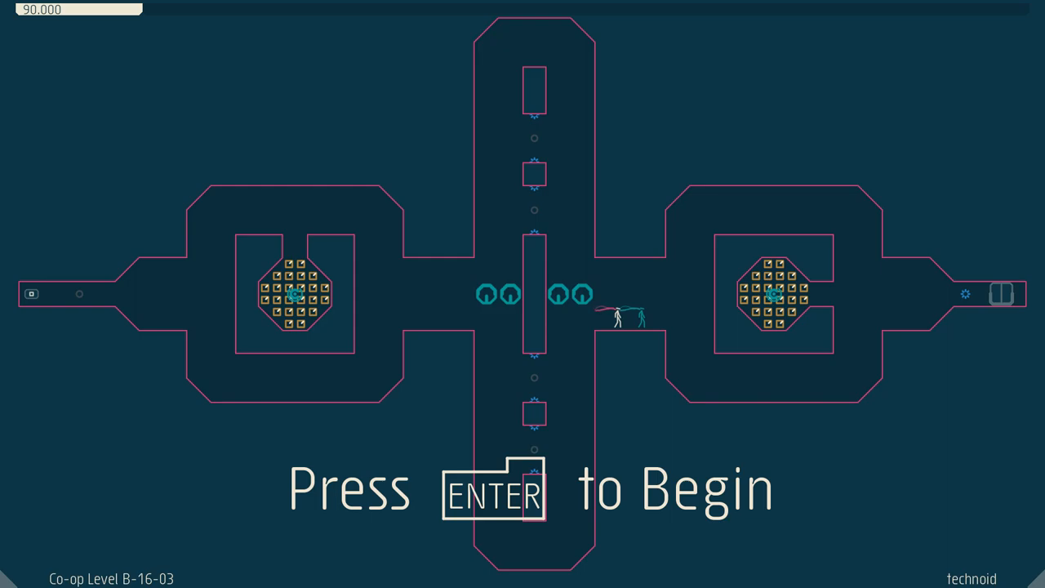
pyautogui.press('enter')
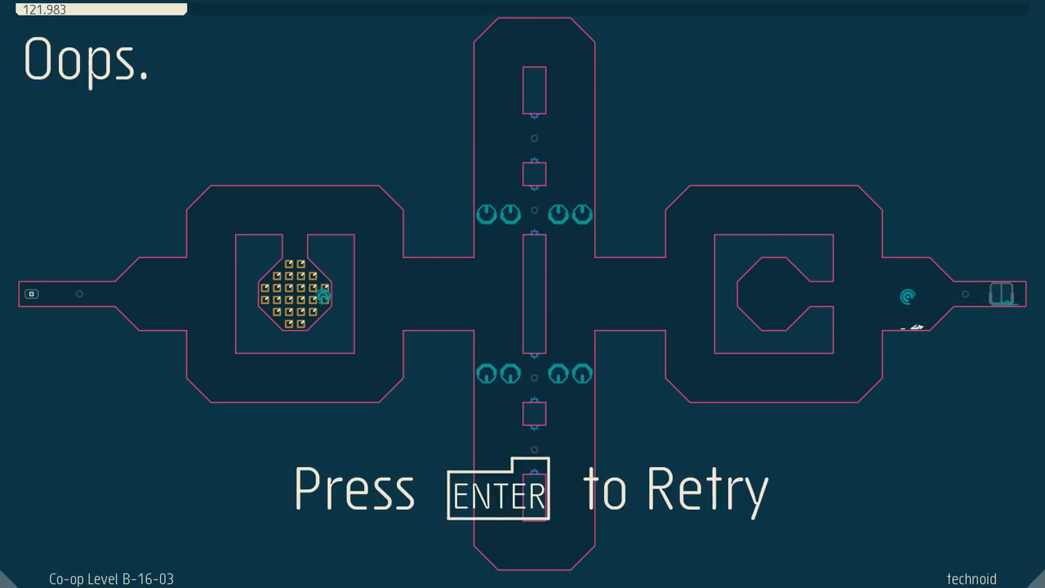
# Retry technoid; the run dies again with 123.383 remaining
pyautogui.press('enter')
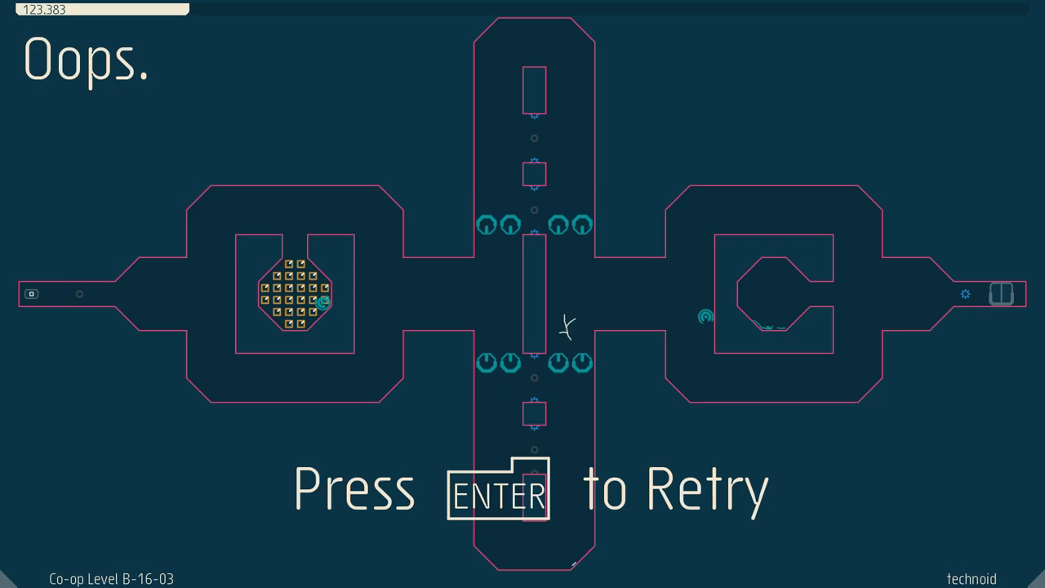
# Retry technoid twice more, each attempt ending in death, last at 36.433
pyautogui.press('enter')
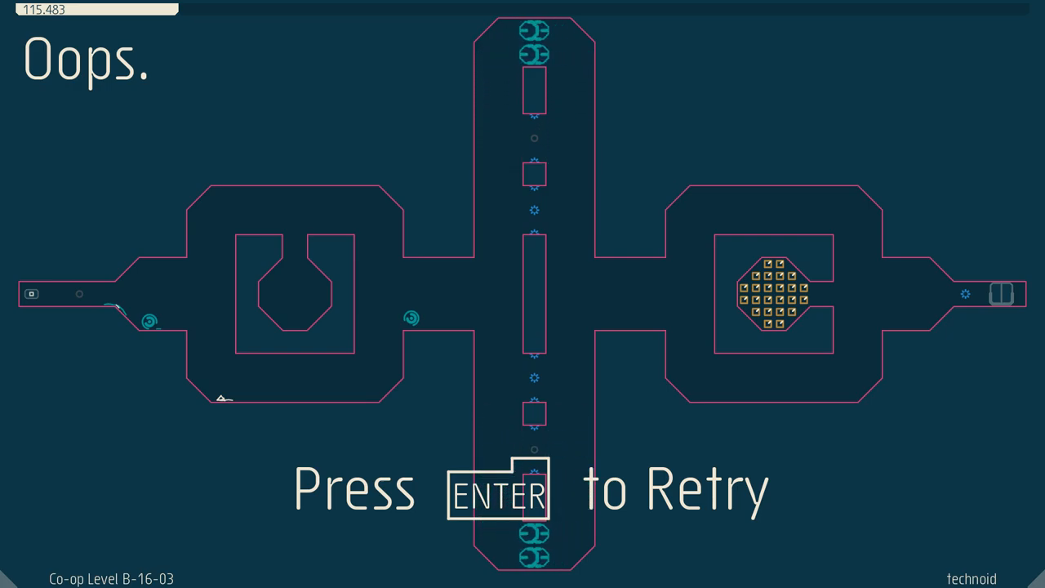
pyautogui.press('enter')
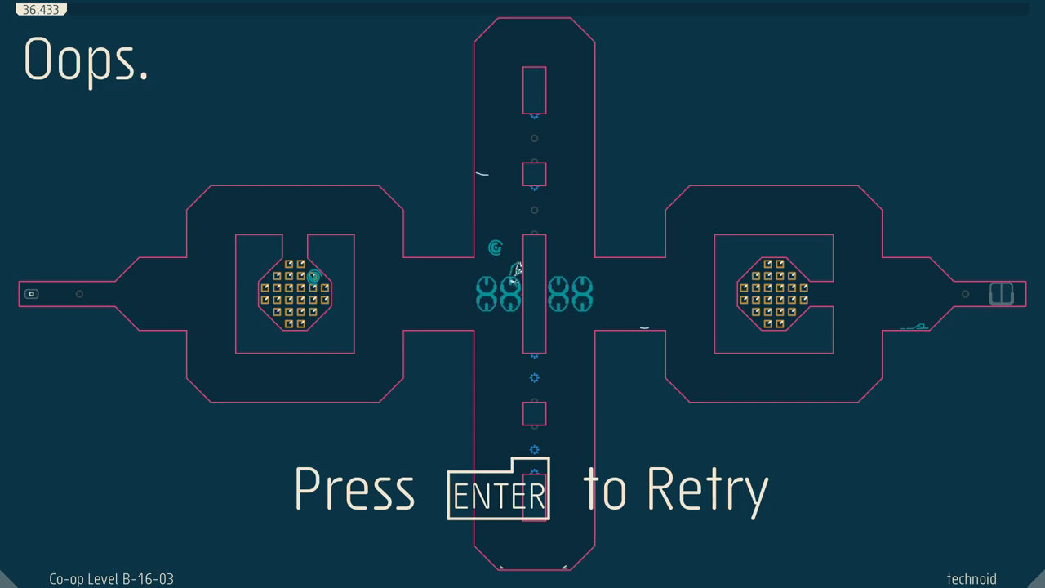
# Restart technoid after the failure, a fresh run underway at 89.167
pyautogui.press('enter')
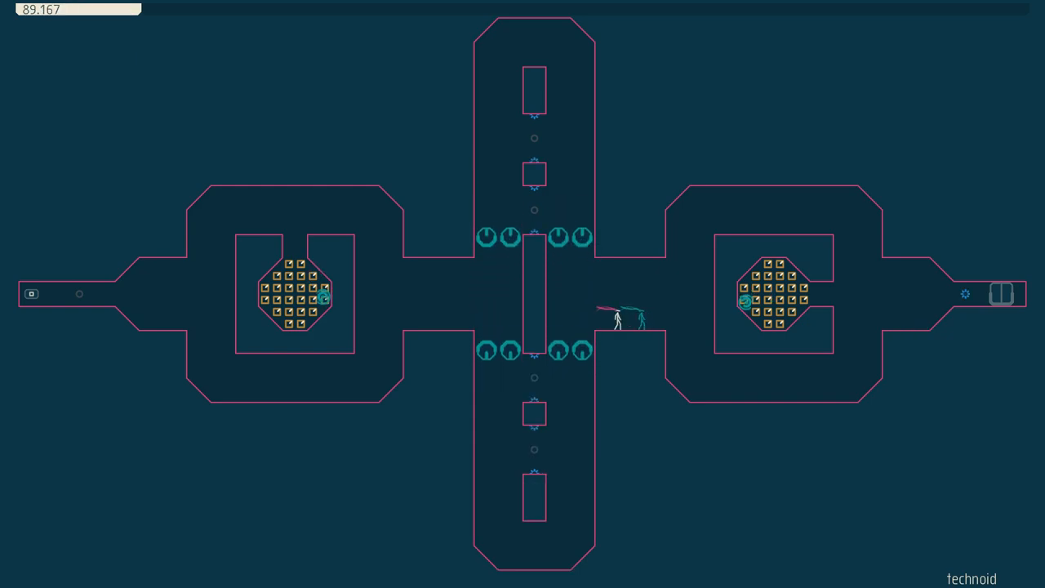
# Quit technoid via the pause menu and attempt plus plus one (B-16-04), retrying after dying
pyautogui.press('Escape')
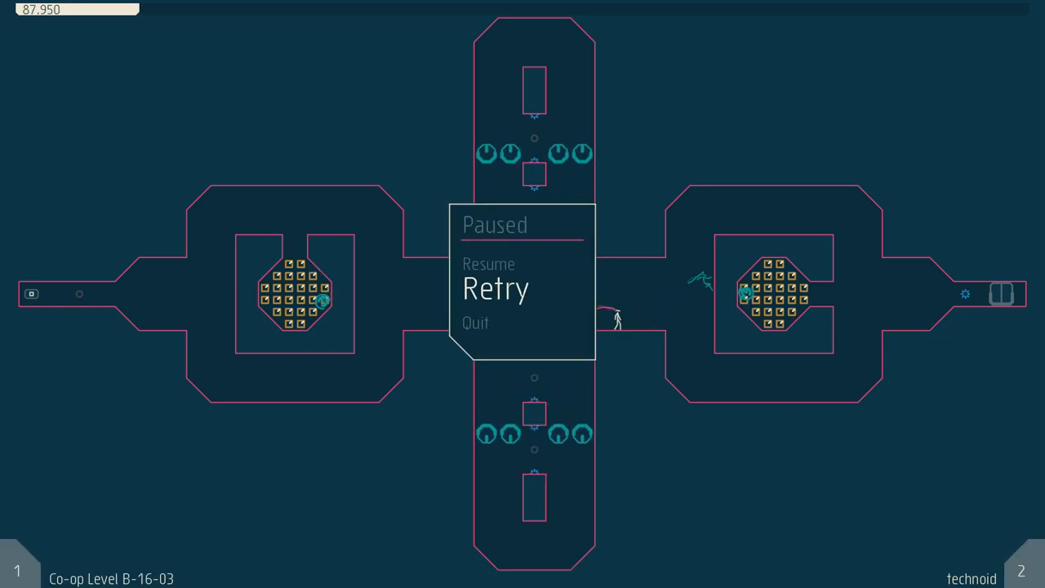
pyautogui.click(475, 322)
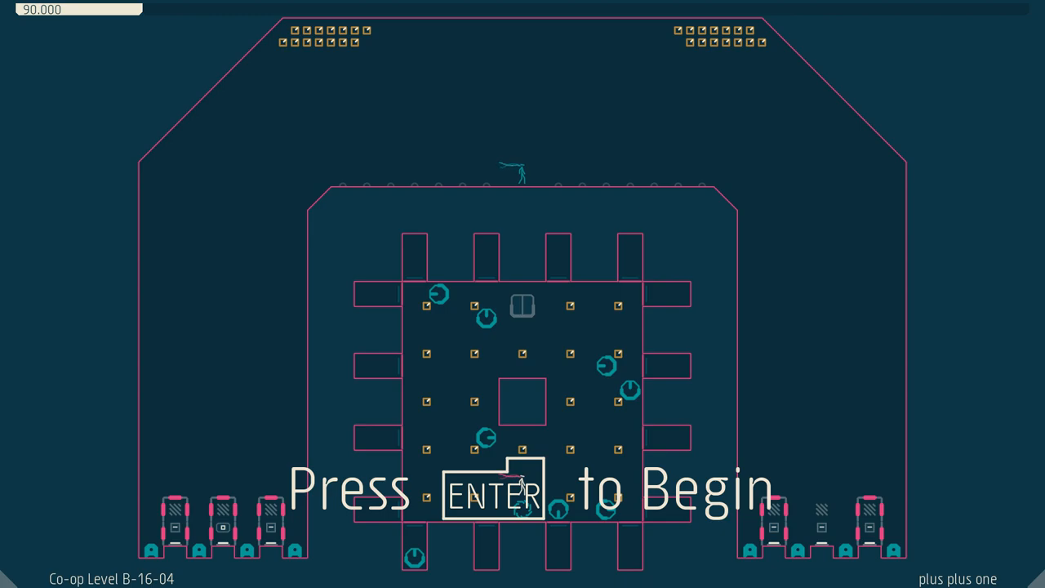
pyautogui.press('enter')
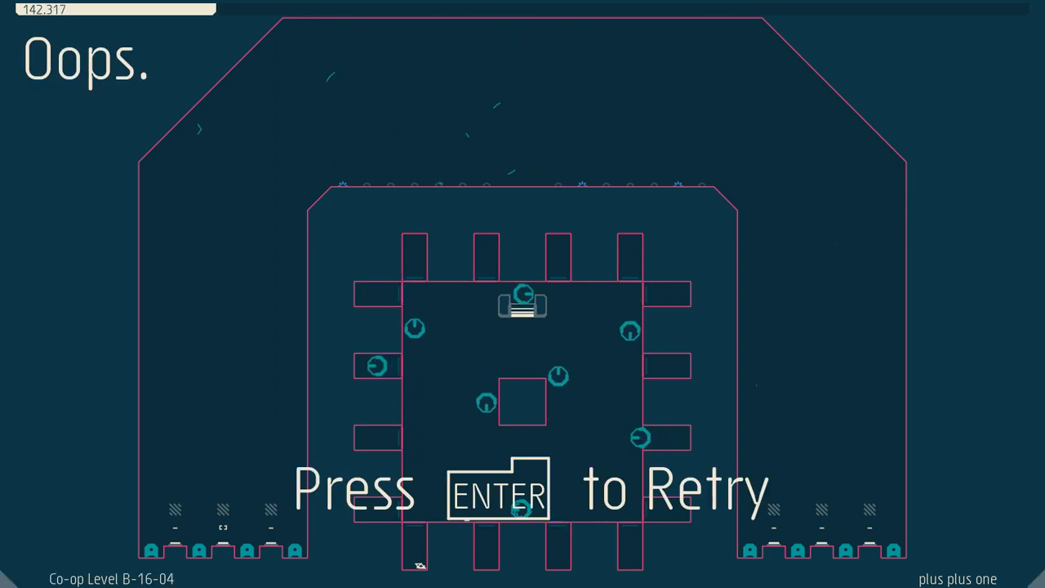
pyautogui.press('enter')
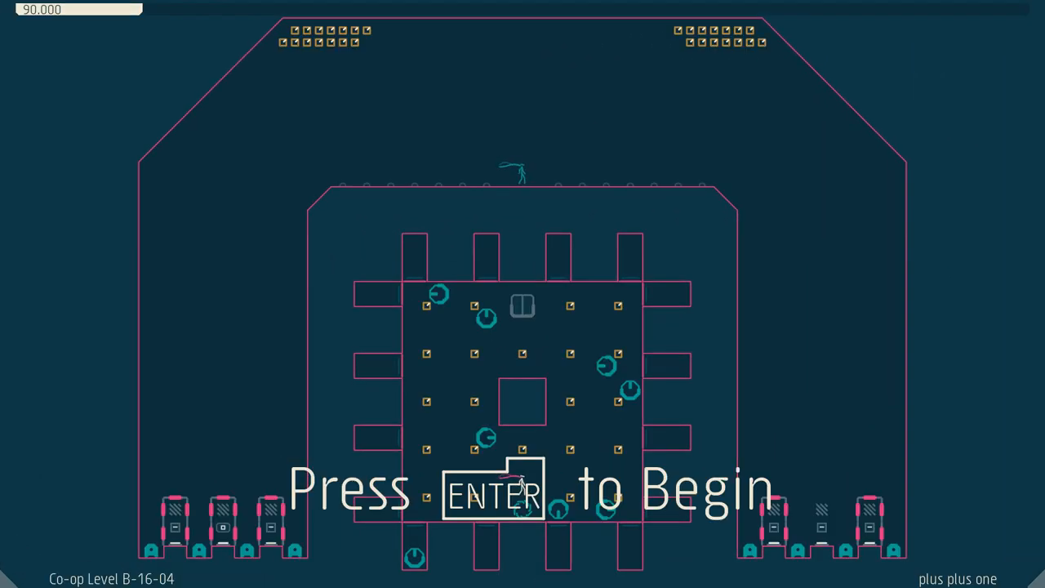
# Begin the B-16-04 'plus plus one' run from the 'Press ENTER to Begin' prompt
pyautogui.press('enter')
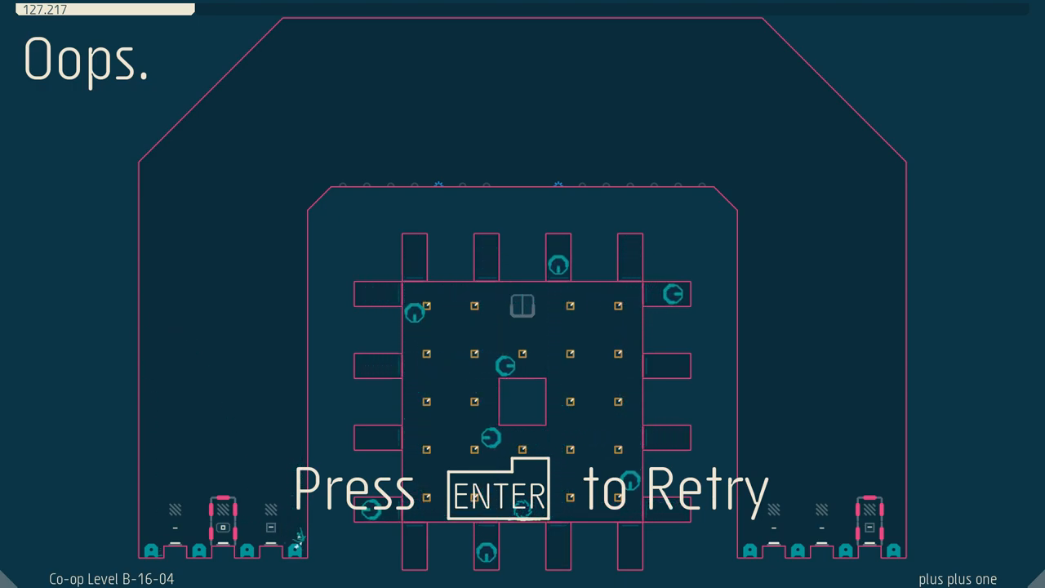
# Retry the level from the 'Oops' death screen after the ninja dies
pyautogui.press('enter')
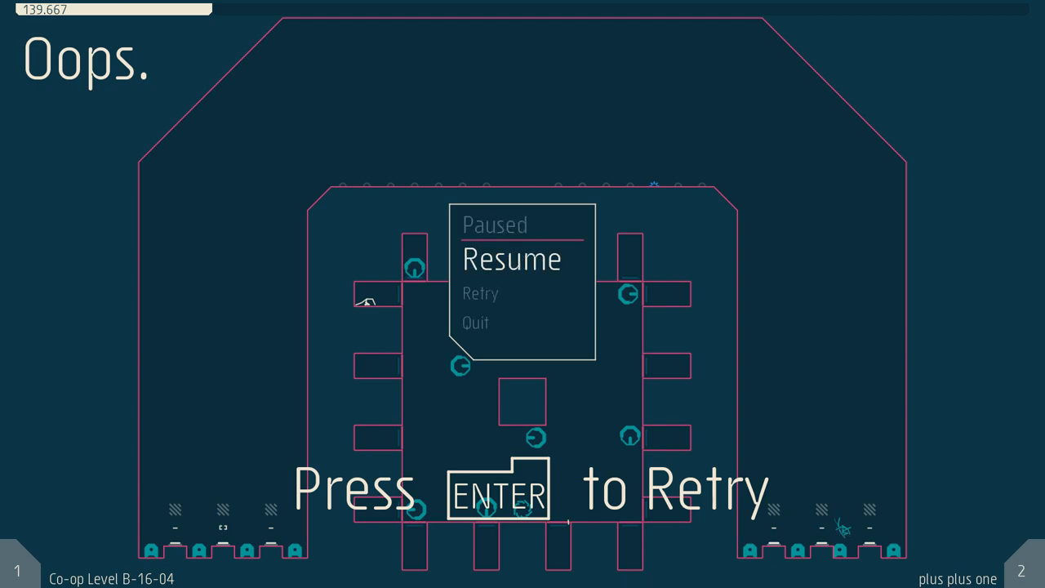
# Restart plus plus one for a fresh co-op attempt and keep the run going
pyautogui.press('enter')
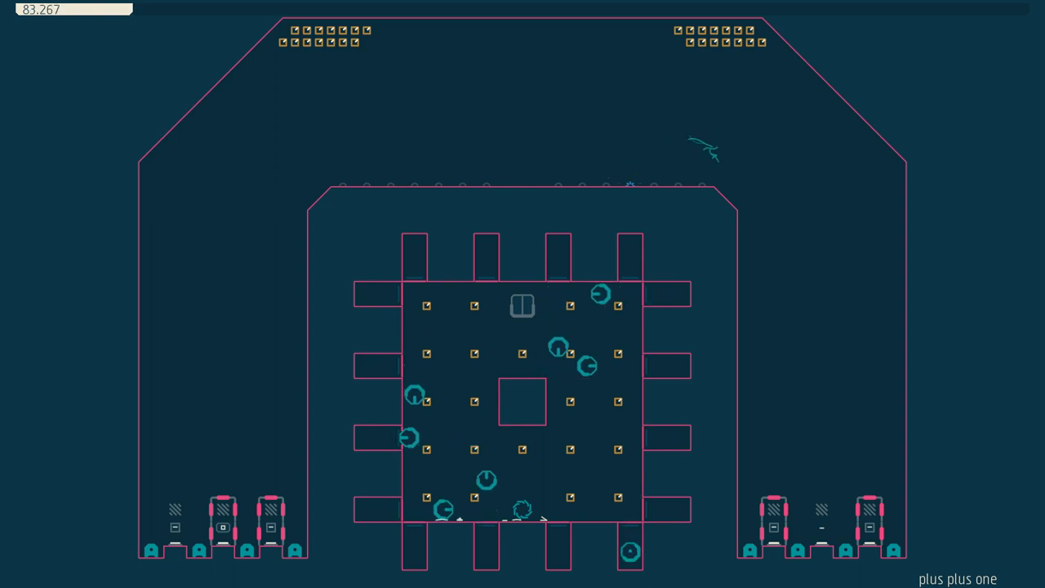
# Pause the run with Esc, then resume and play until the ninjas die again
pyautogui.press('Escape')
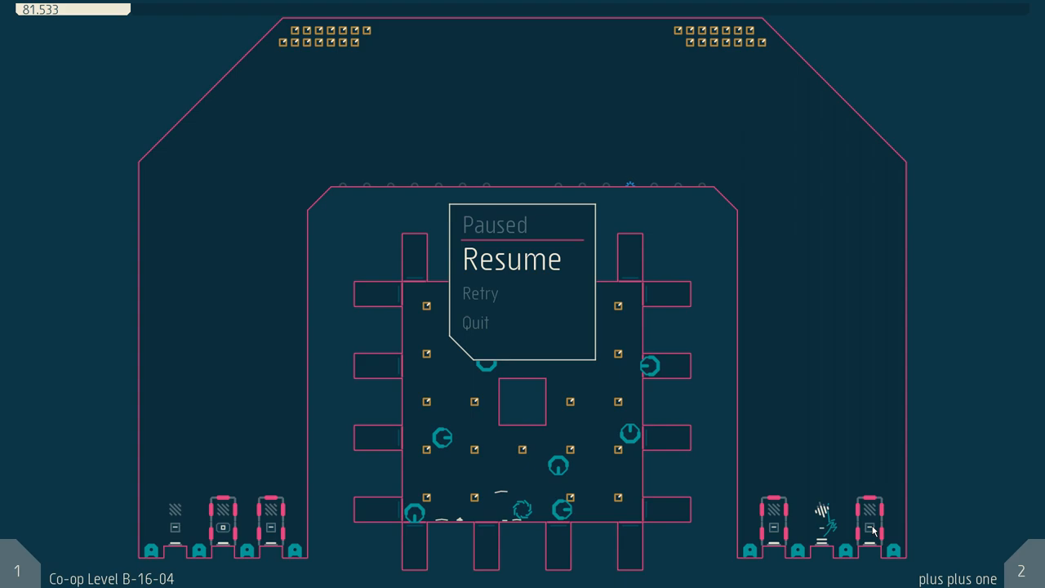
pyautogui.click(512, 260)
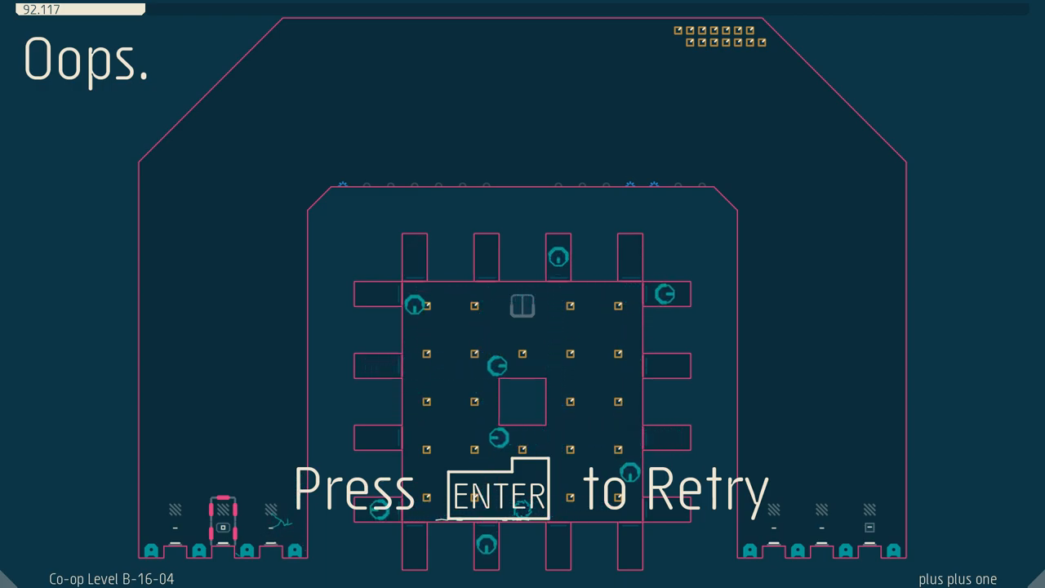
# Retry the level and play until the exit switch opens the door
pyautogui.press('enter')
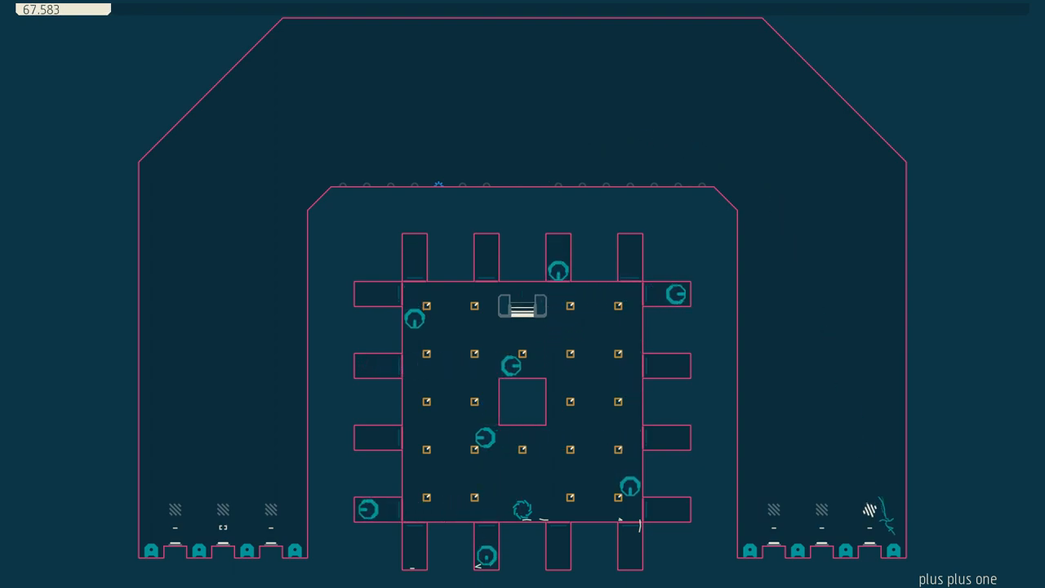
# Quit plus plus one from the Paused menu back to the N++ Co-op Levels grid
pyautogui.press('Escape')
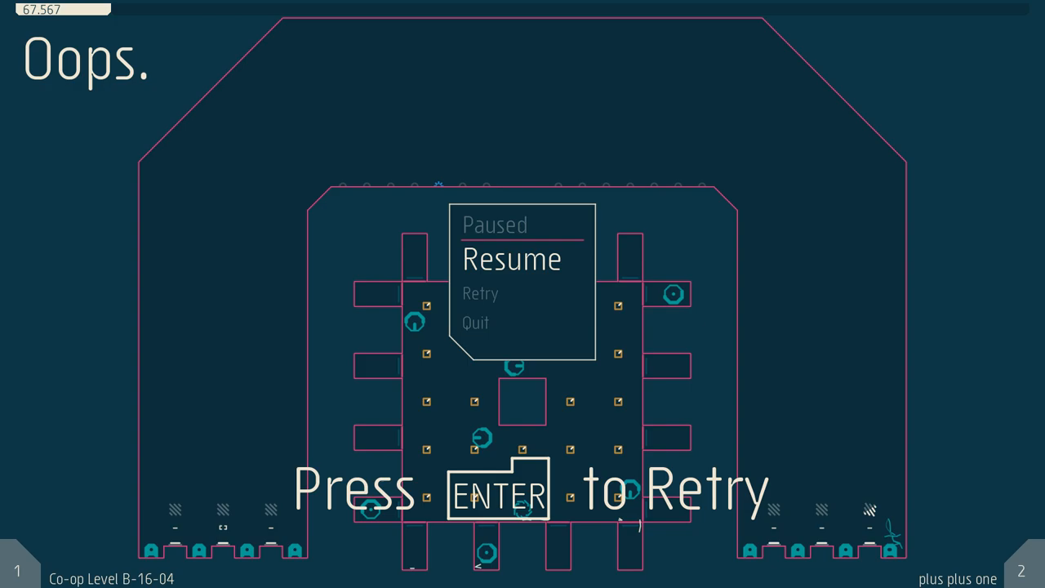
pyautogui.press('Down')
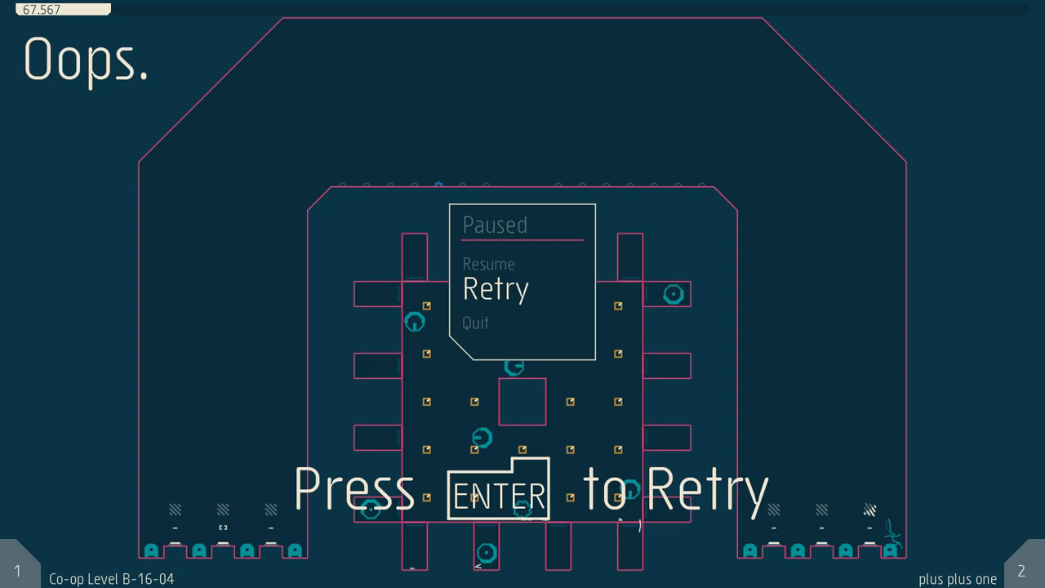
pyautogui.press('Down')
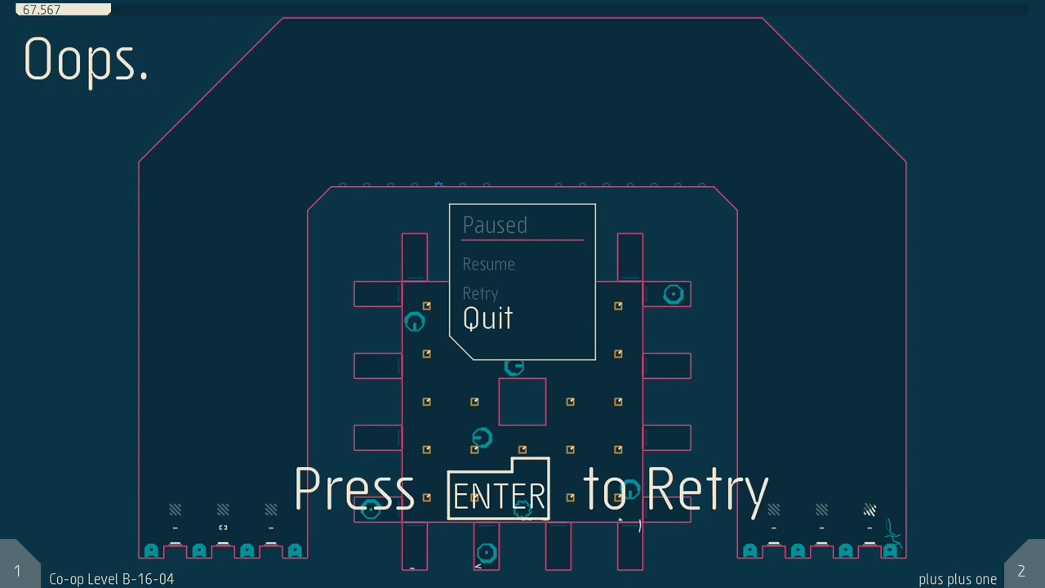
pyautogui.press('enter')
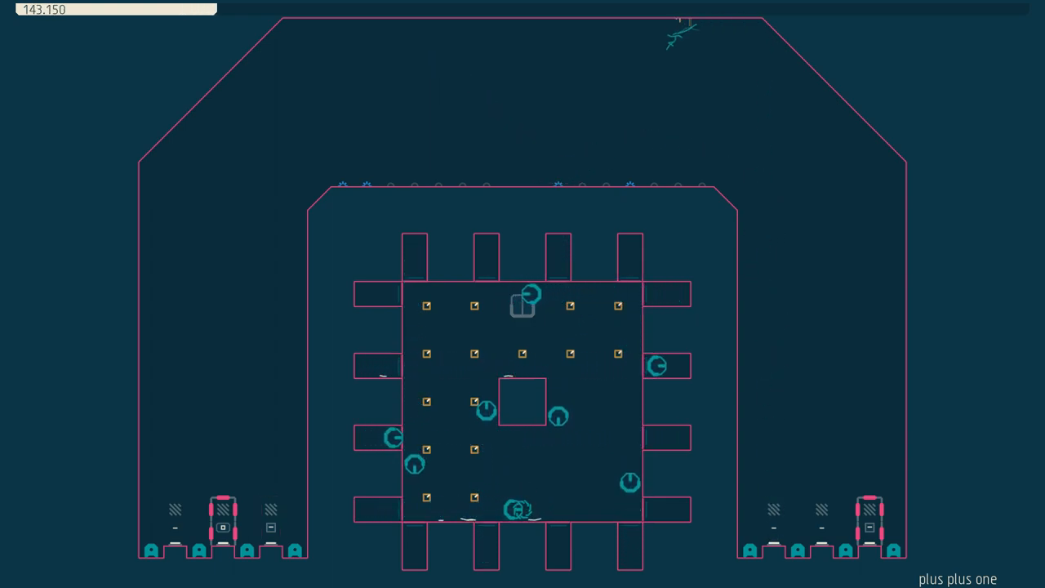
pyautogui.press('Escape')
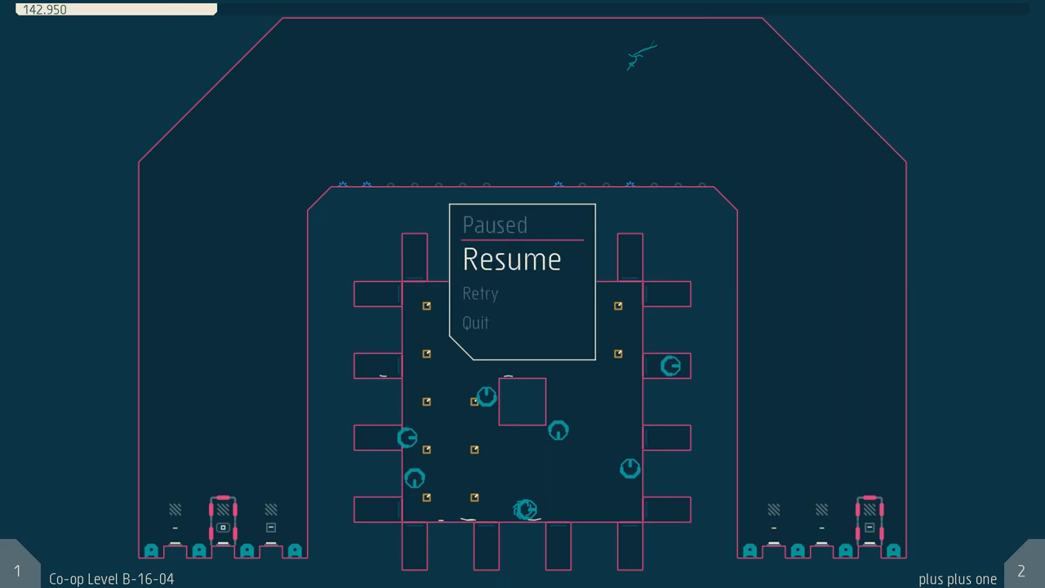
pyautogui.click(475, 322)
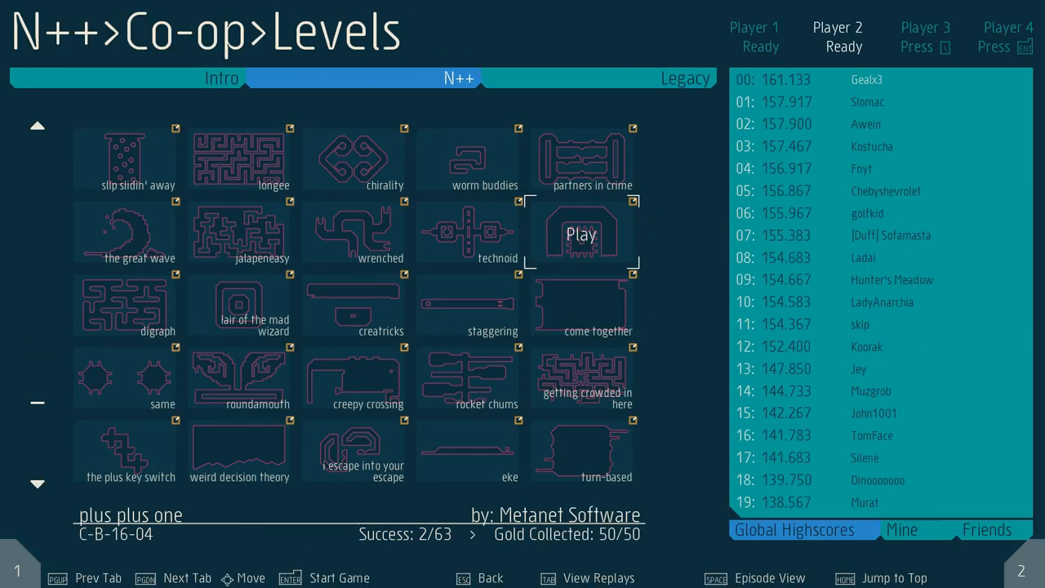